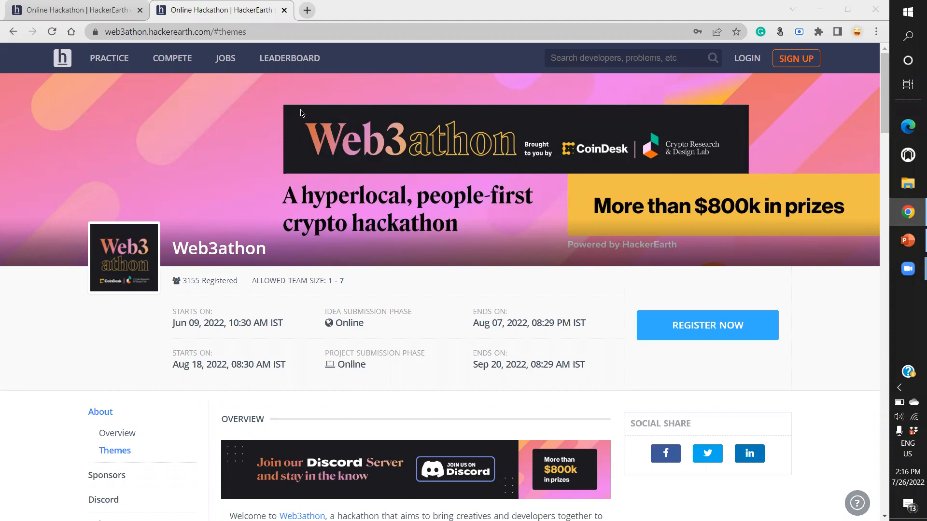
mouse_move(587, 251)
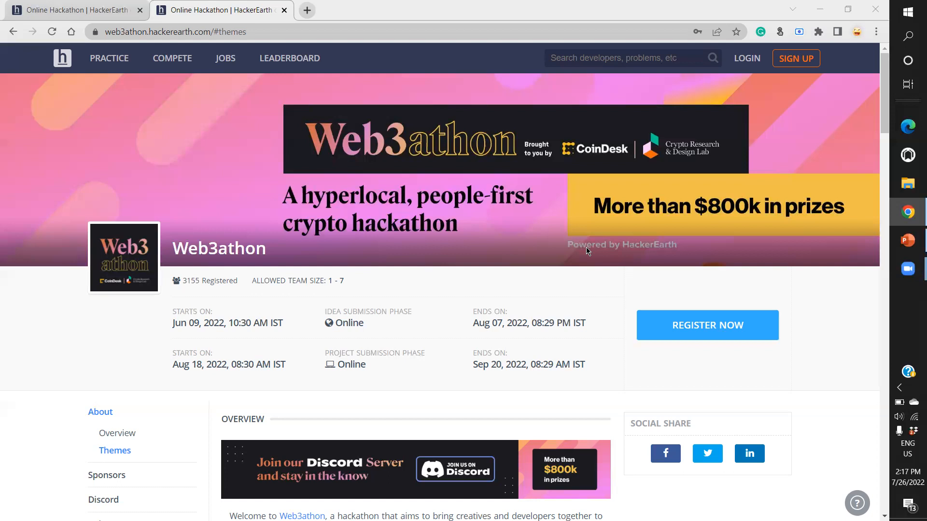
mouse_move(558, 251)
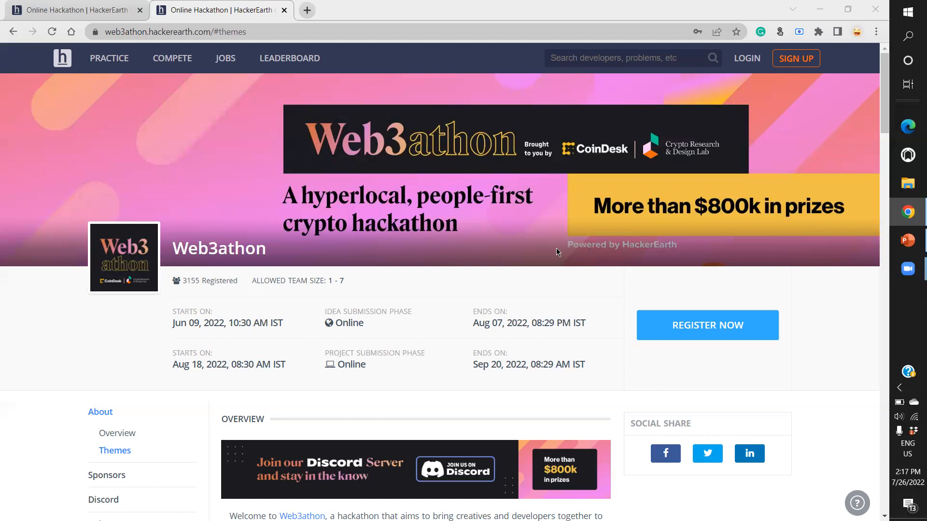
mouse_move(536, 255)
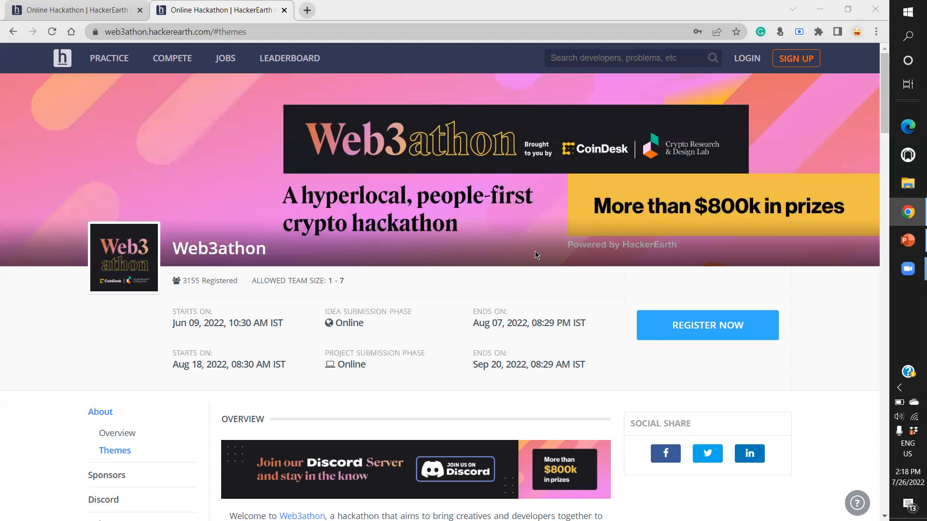
mouse_move(752, 279)
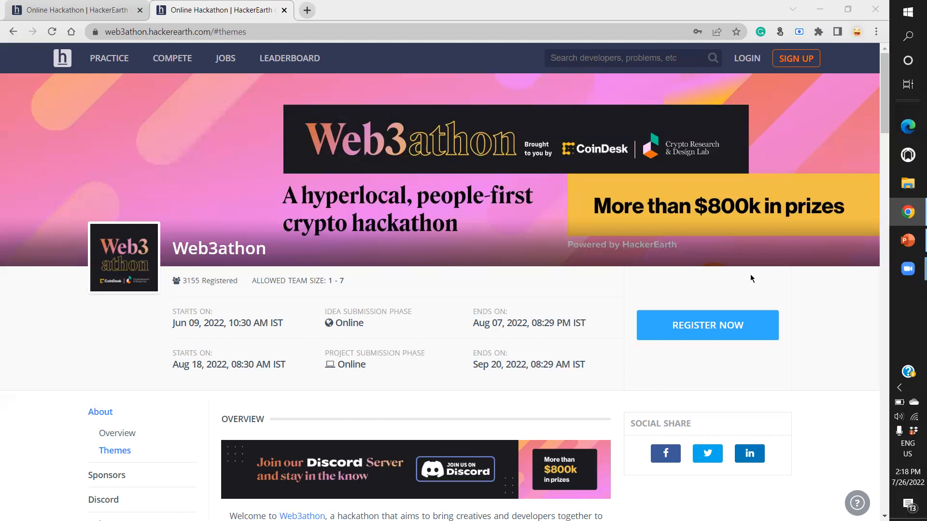
Step: Scroll through the Web3athon page's dates, submission phases, team size and overview
scroll("down", 3)
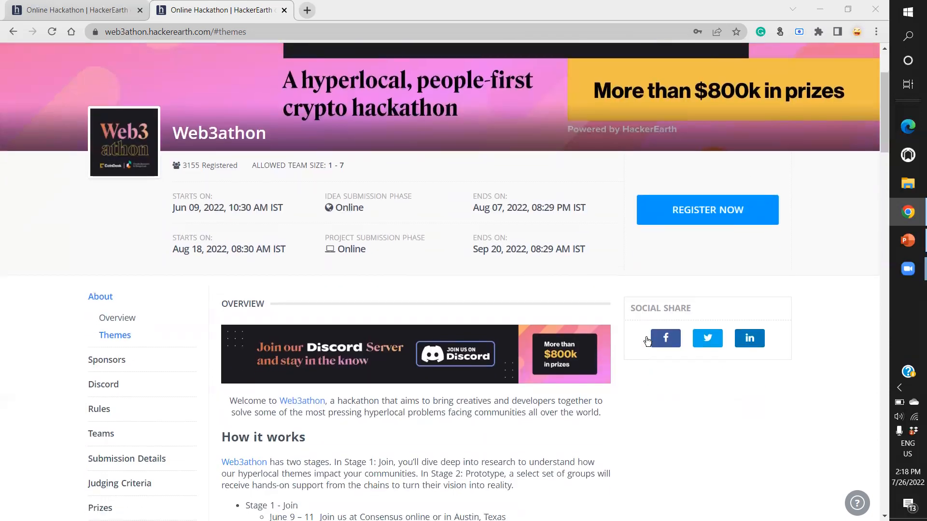
scroll("up", 3)
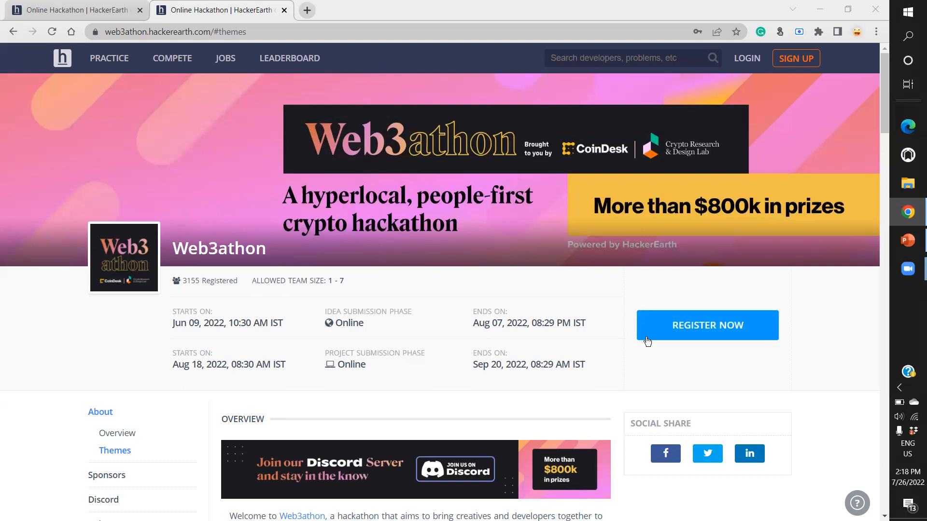
mouse_move(539, 290)
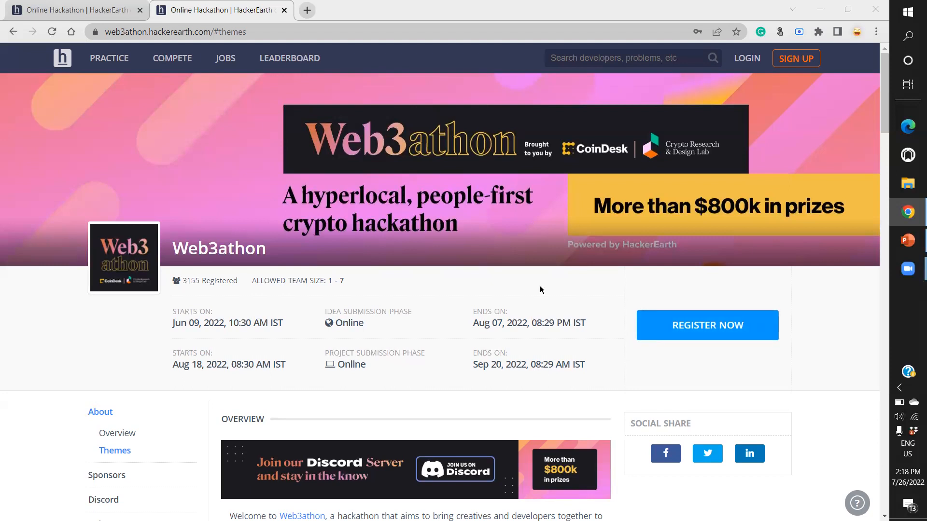
mouse_move(365, 204)
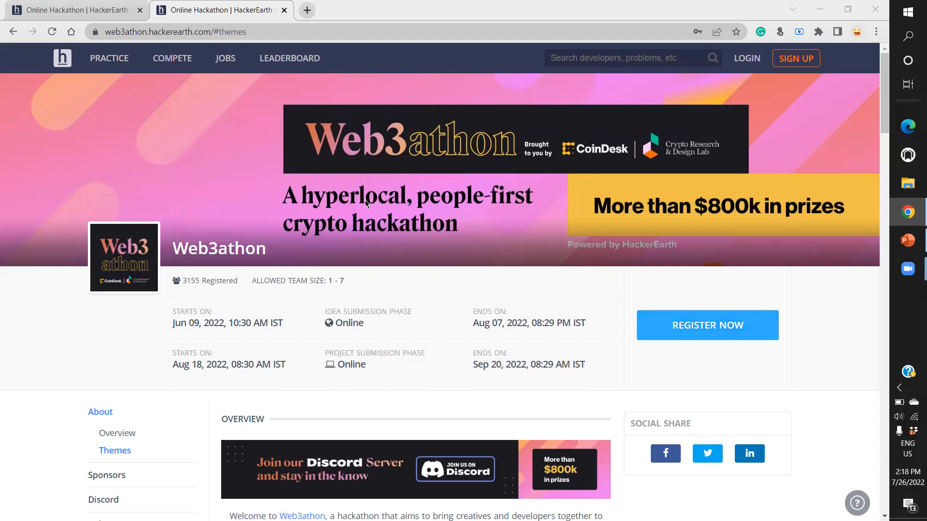
mouse_move(301, 160)
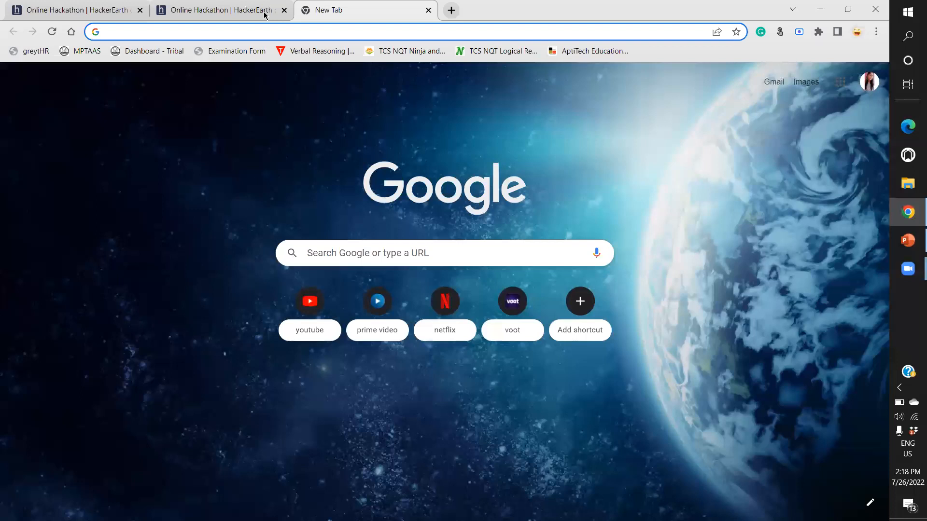
Step: Search Google for 'web3athon' and open the web3athon.hackerearth.com result
type("web3athon")
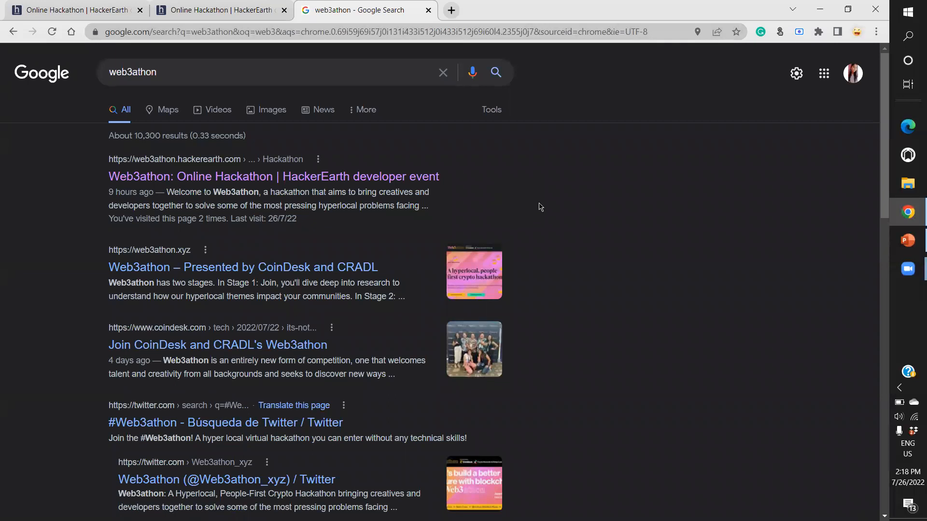
mouse_move(332, 146)
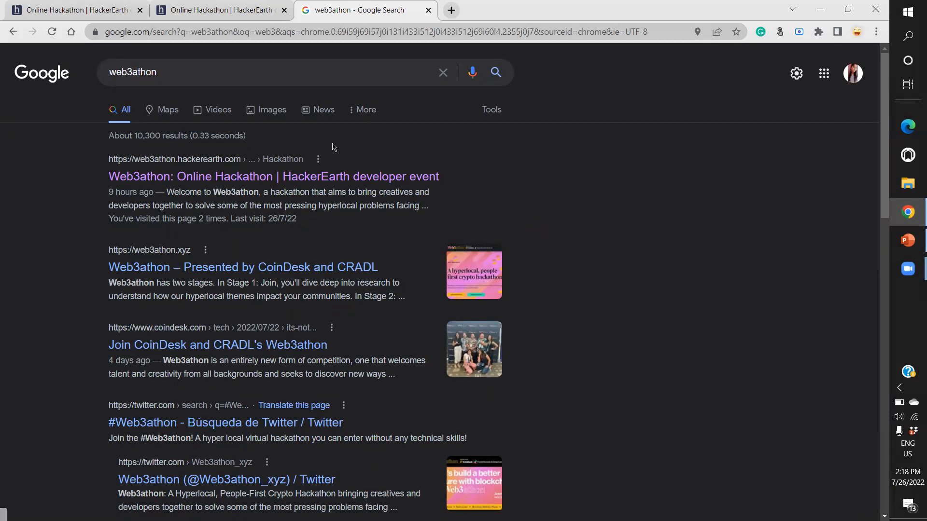
mouse_move(273, 176)
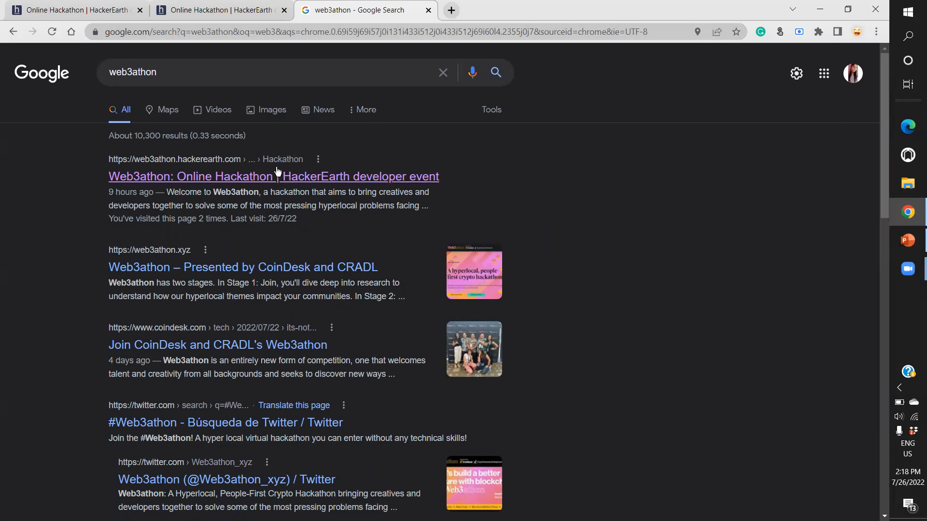
left_click(274, 176)
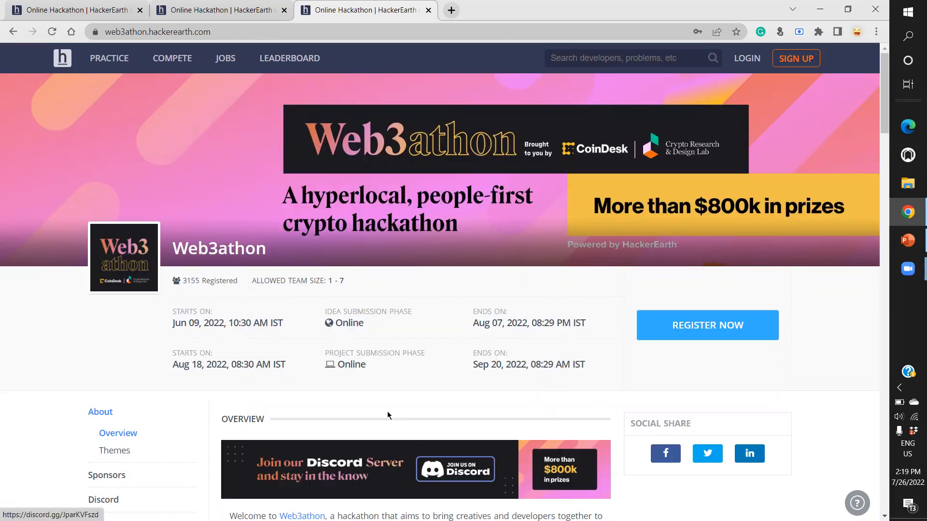
scroll("down", 3)
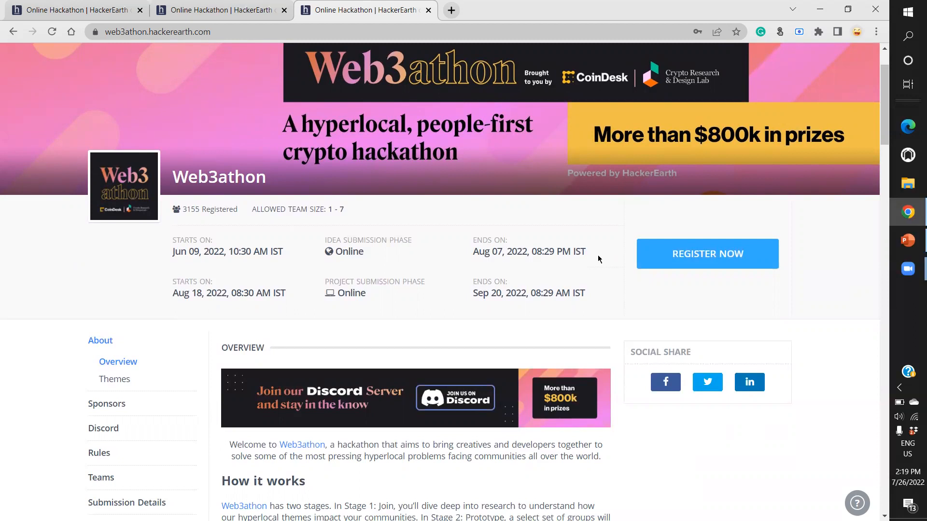
mouse_move(424, 261)
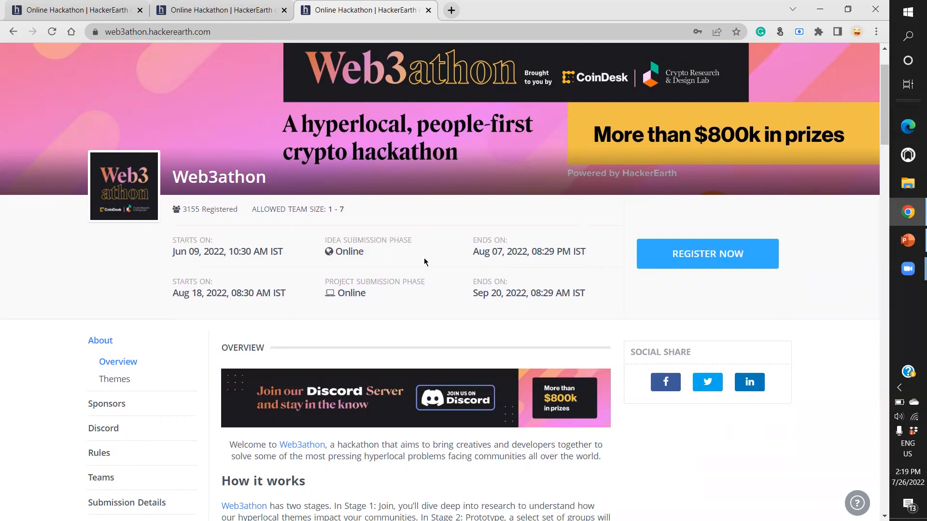
mouse_move(708, 253)
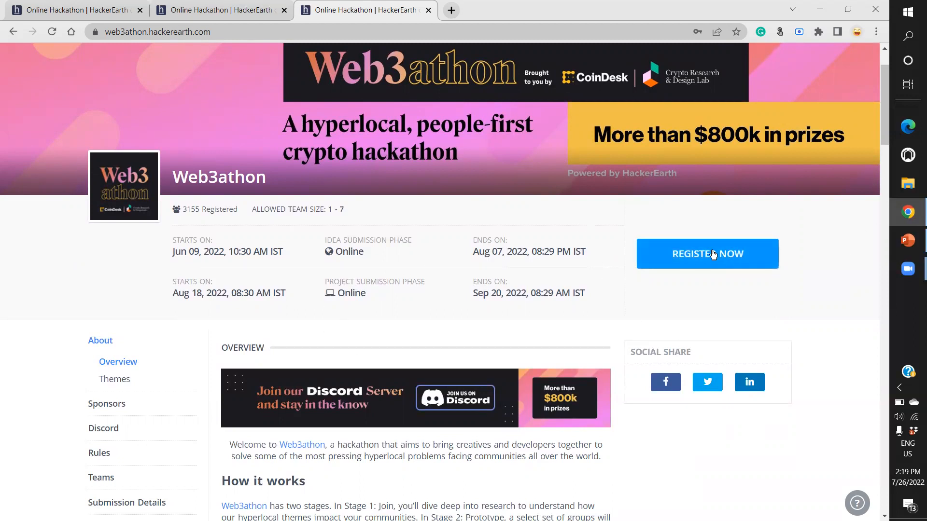
Step: Start registration and enter the name 'samidha' and the email address
left_click(707, 254)
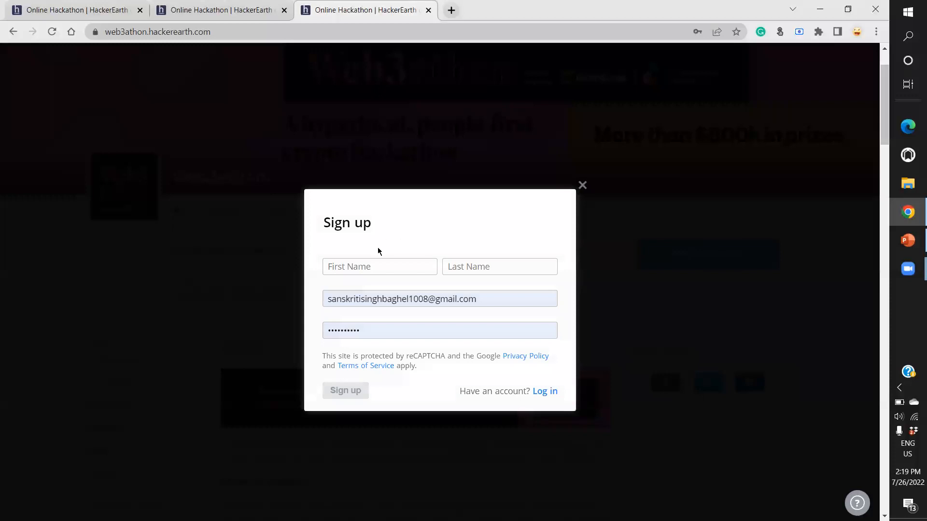
left_click(380, 266)
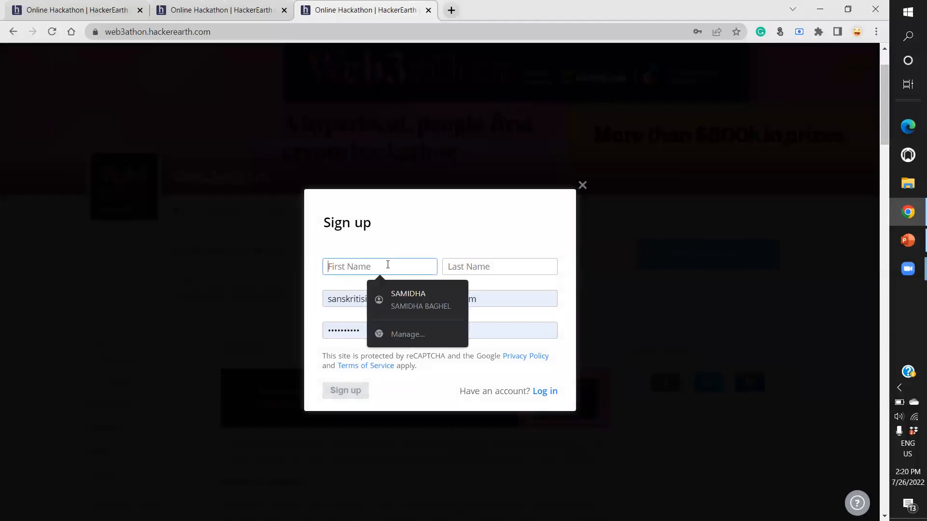
type("samidha")
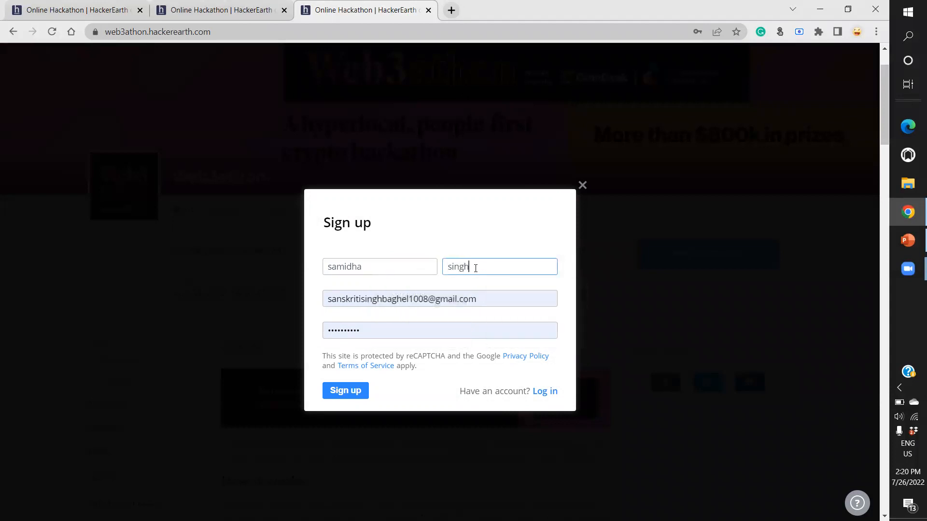
left_click(439, 299)
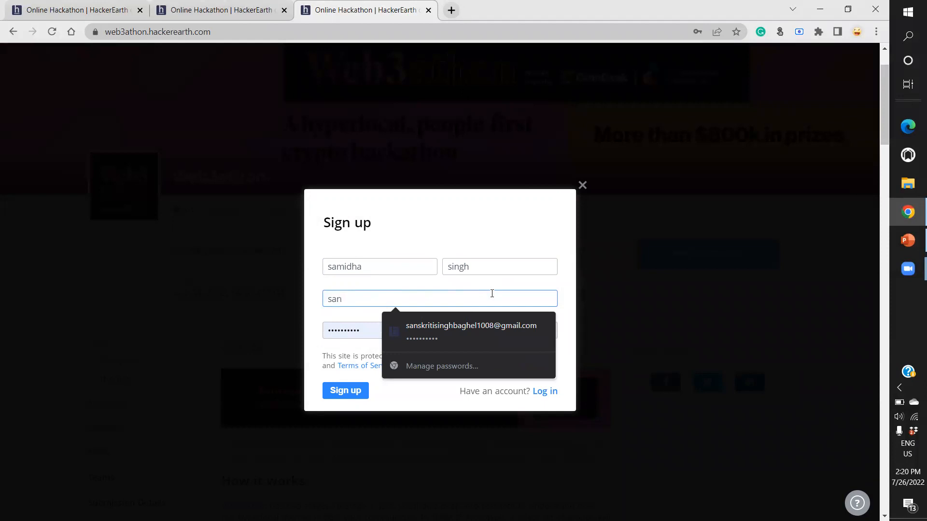
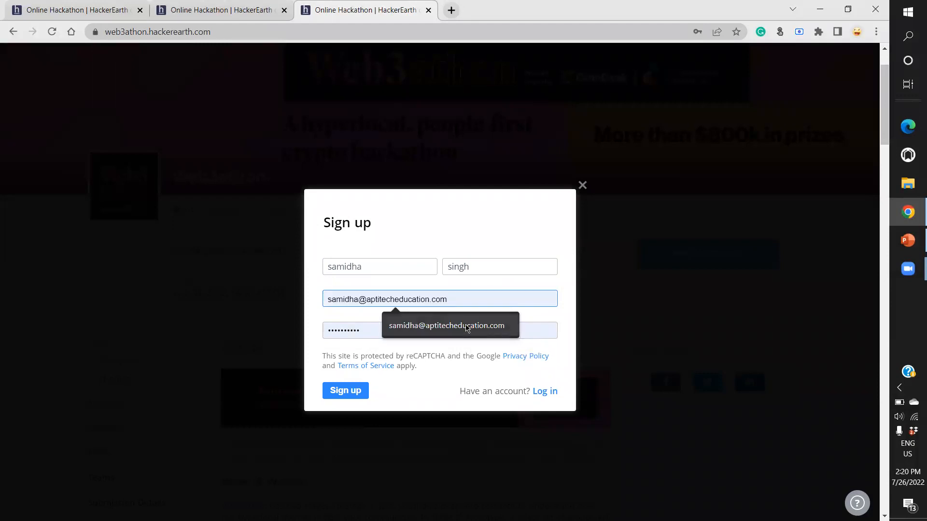
Step: Enter a password, sign up, agree to the privacy policy and terms, and proceed
left_click(439, 330)
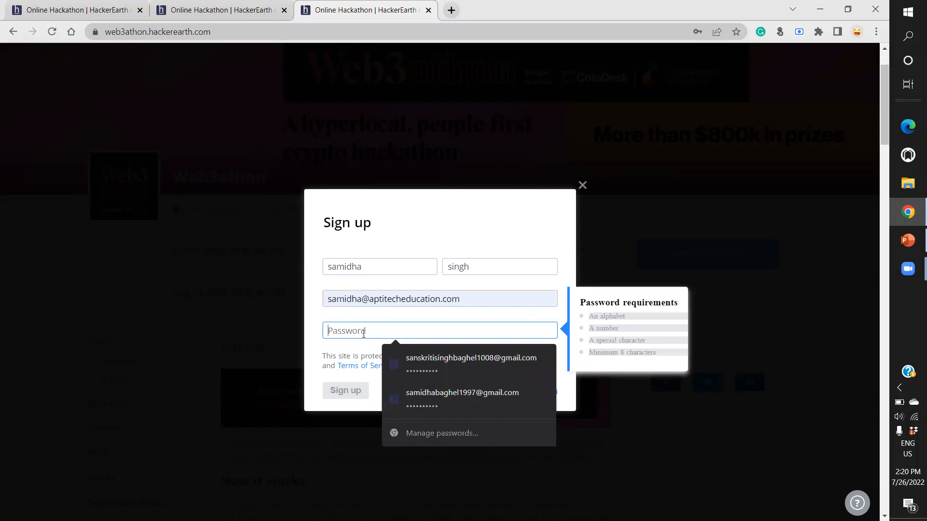
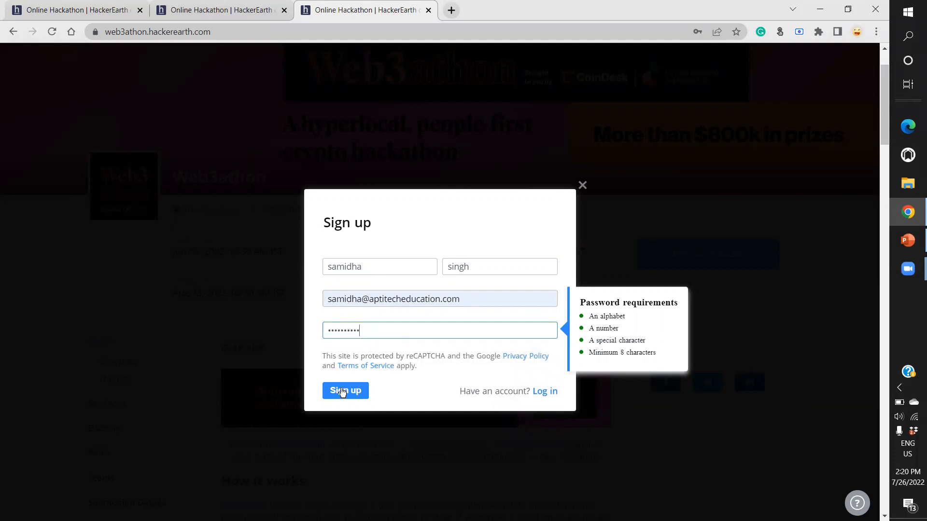
left_click(345, 390)
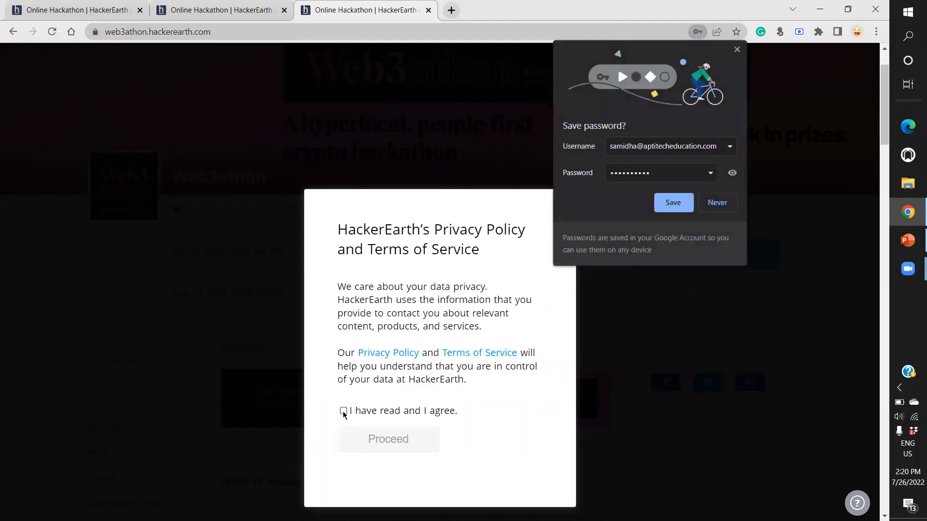
left_click(344, 411)
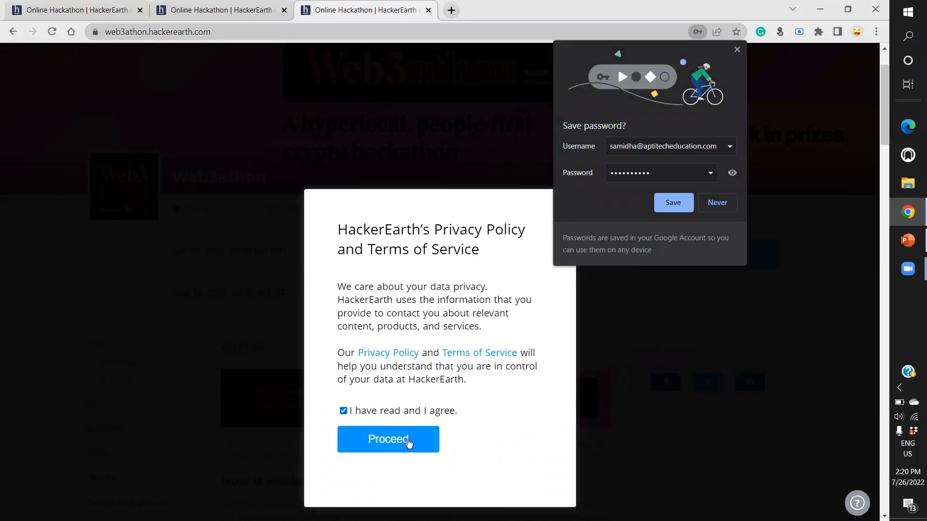
left_click(388, 440)
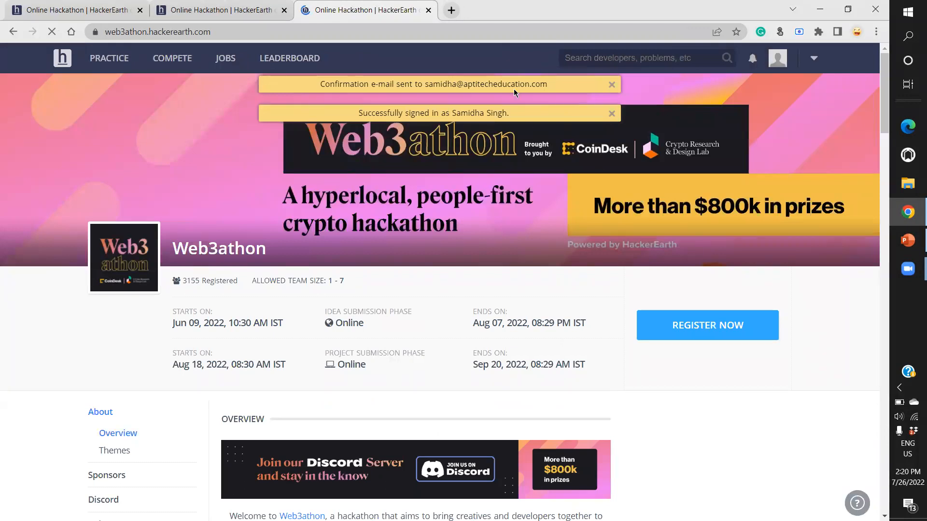
mouse_move(548, 107)
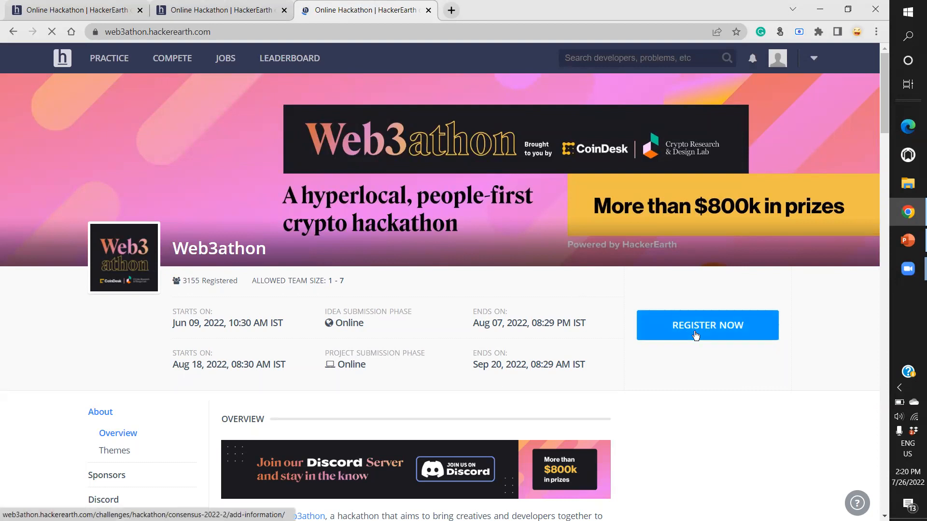
Step: Start registering, with location 'ujjai', a Discord ID, and Yes for career opportunities
left_click(707, 325)
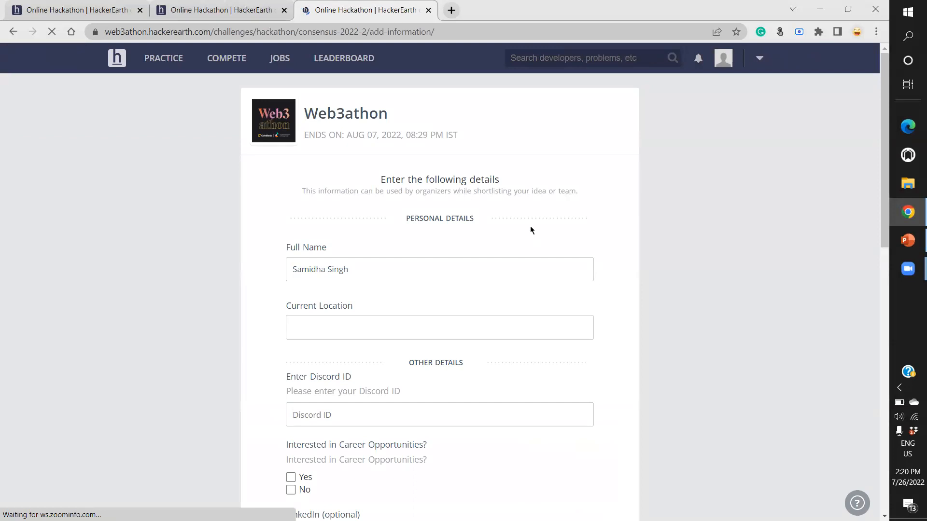
mouse_move(443, 293)
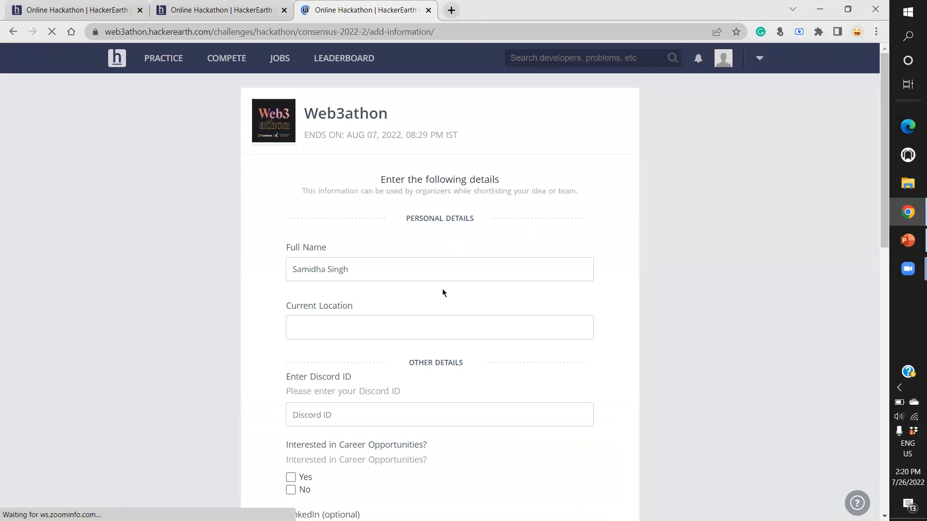
scroll("down", 3)
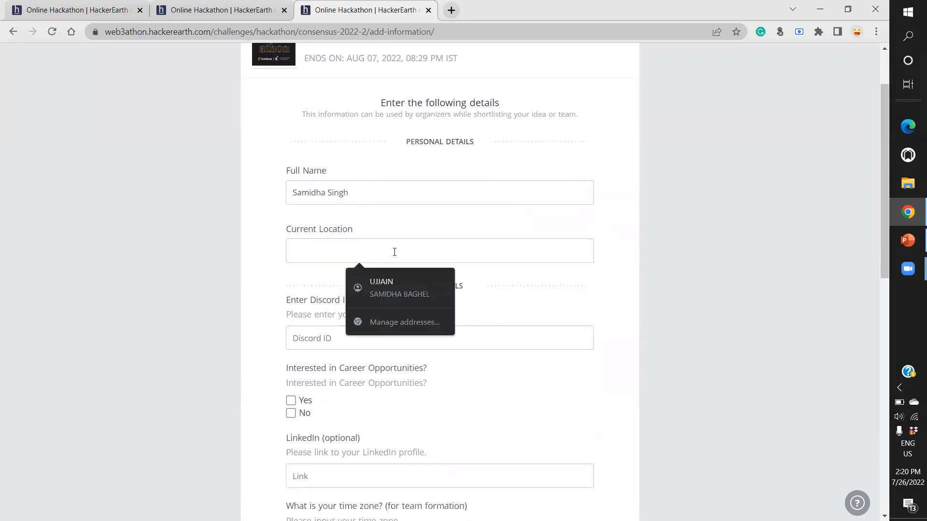
type("ujjai")
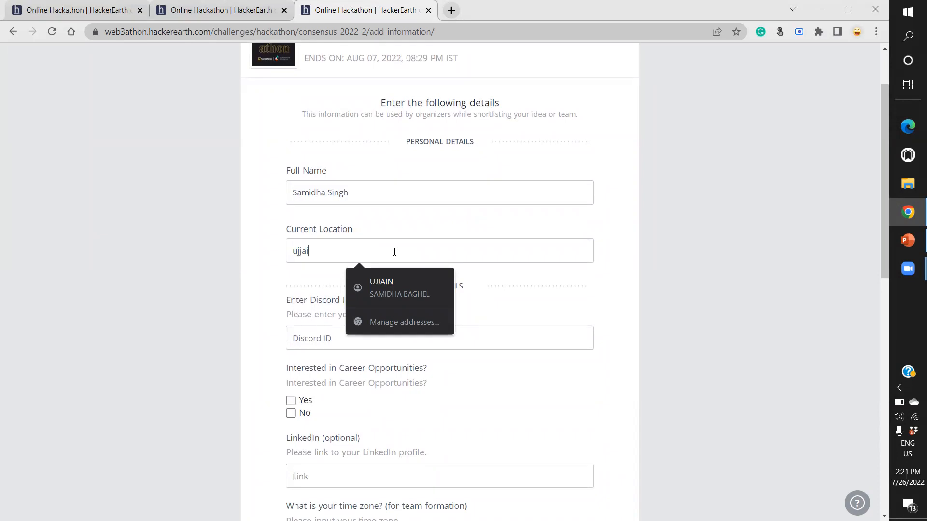
scroll("down", 3)
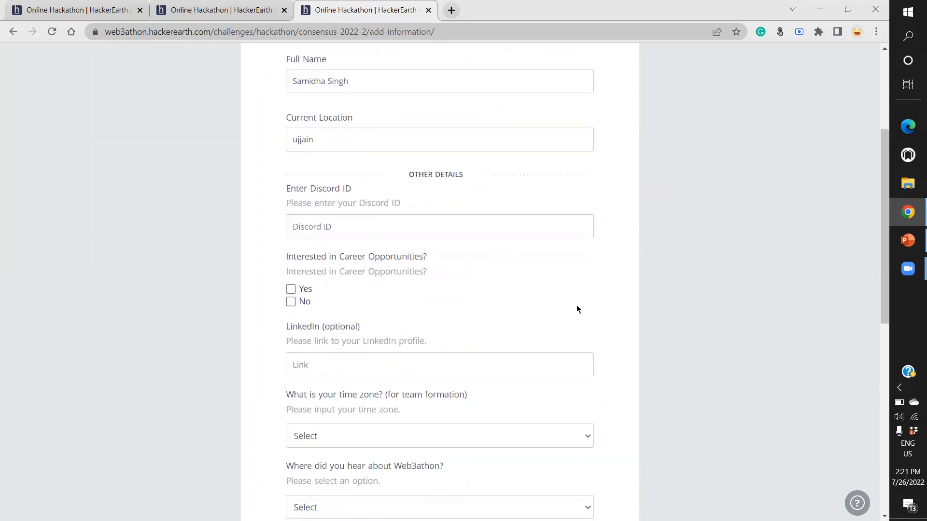
mouse_move(465, 226)
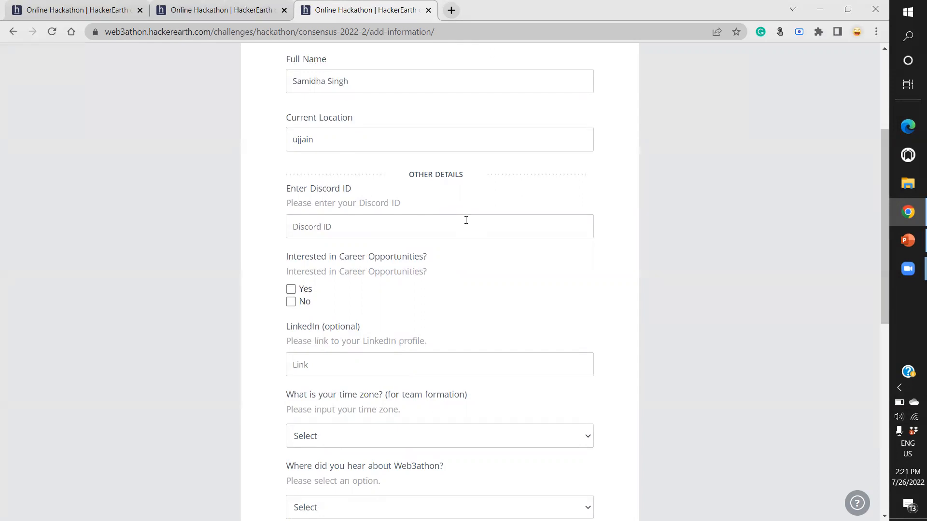
left_click(439, 227)
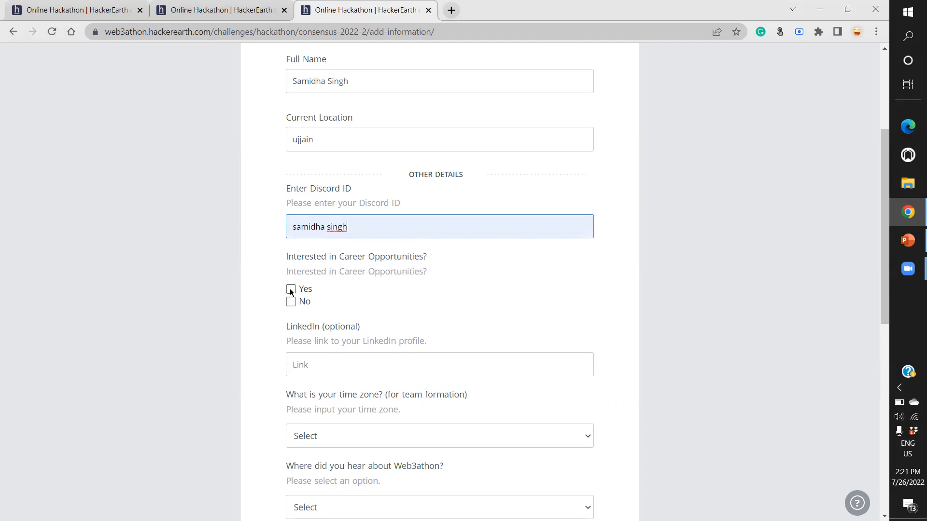
left_click(290, 289)
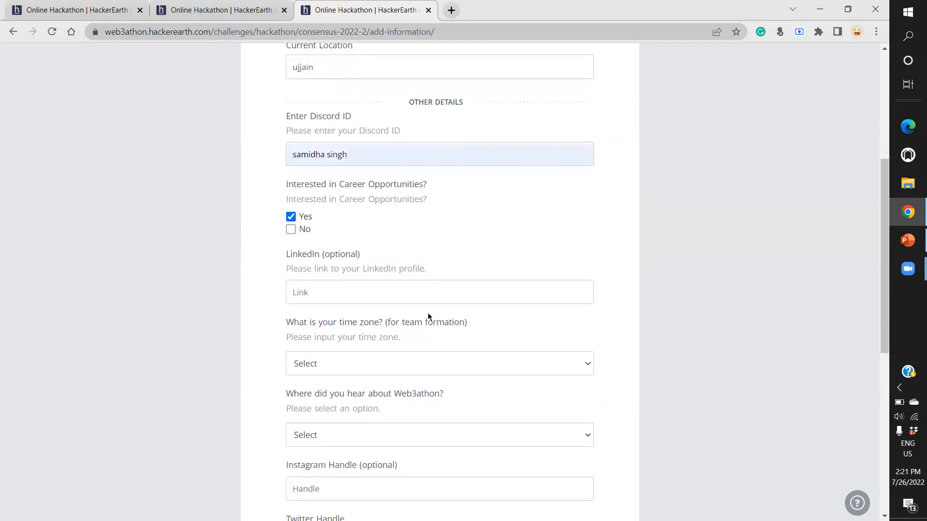
Step: Choose India Standard Time GMT+5:30 and AptiTech as referral source, and accept the terms
scroll("down", 3)
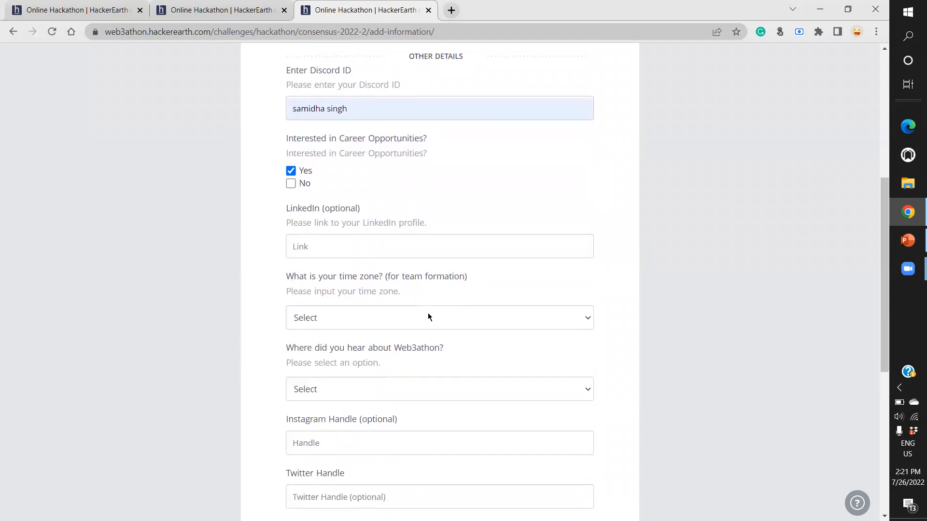
left_click(440, 318)
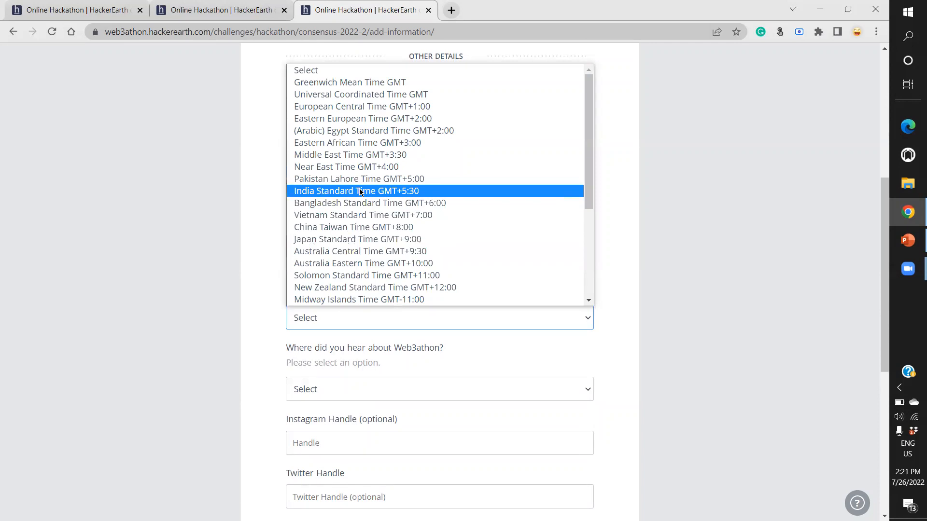
left_click(356, 190)
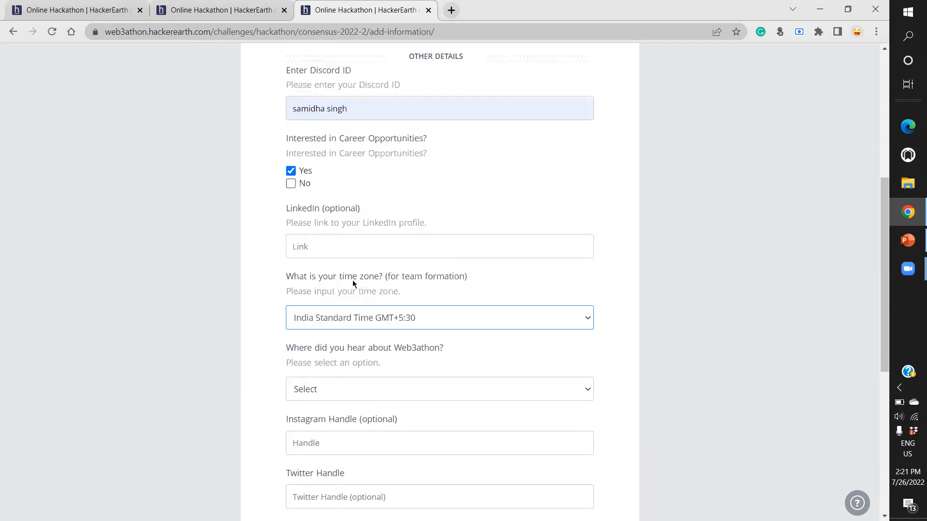
scroll("down", 3)
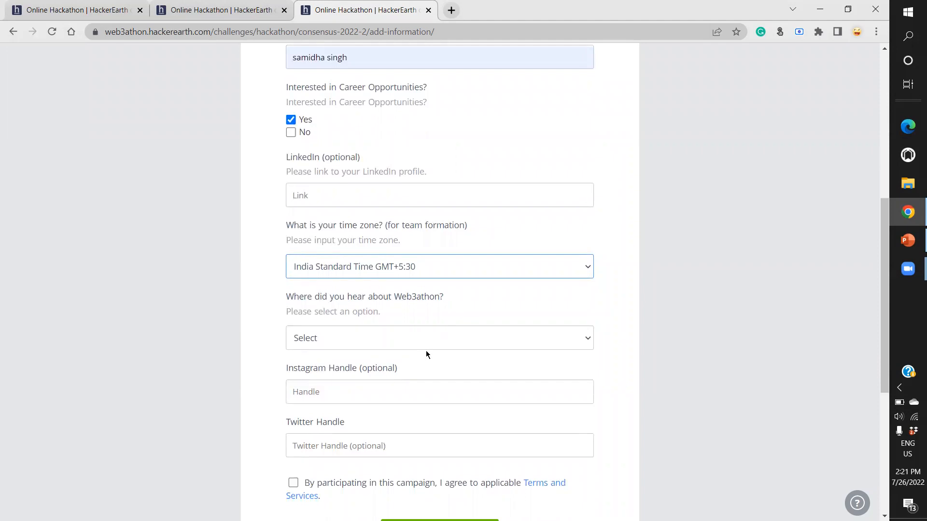
mouse_move(408, 346)
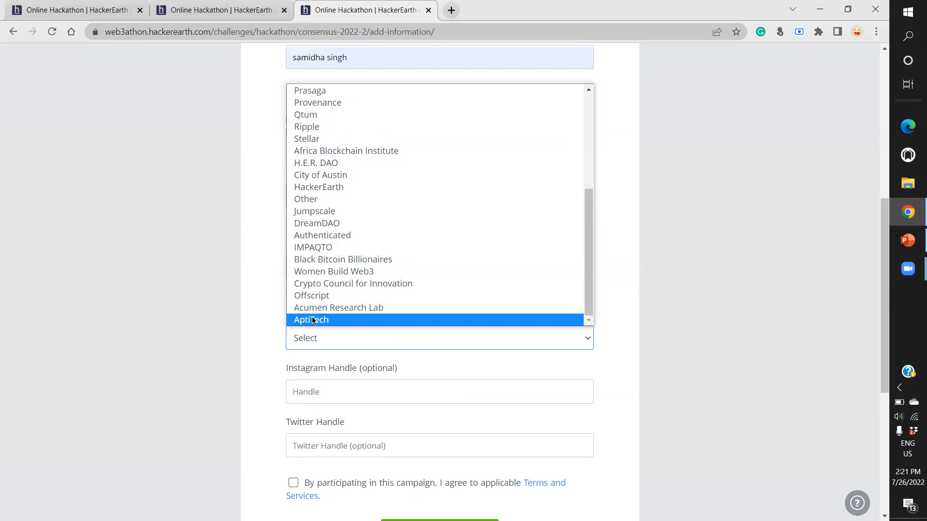
left_click(310, 320)
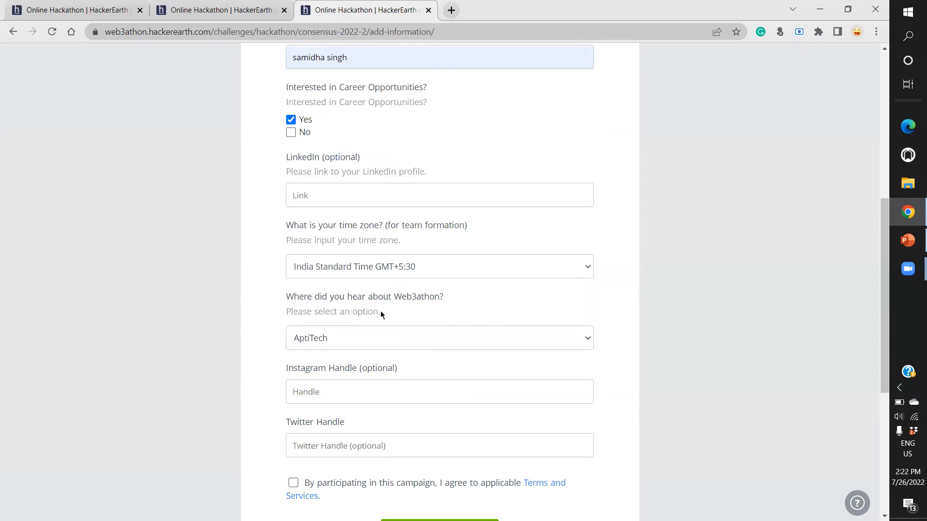
mouse_move(389, 419)
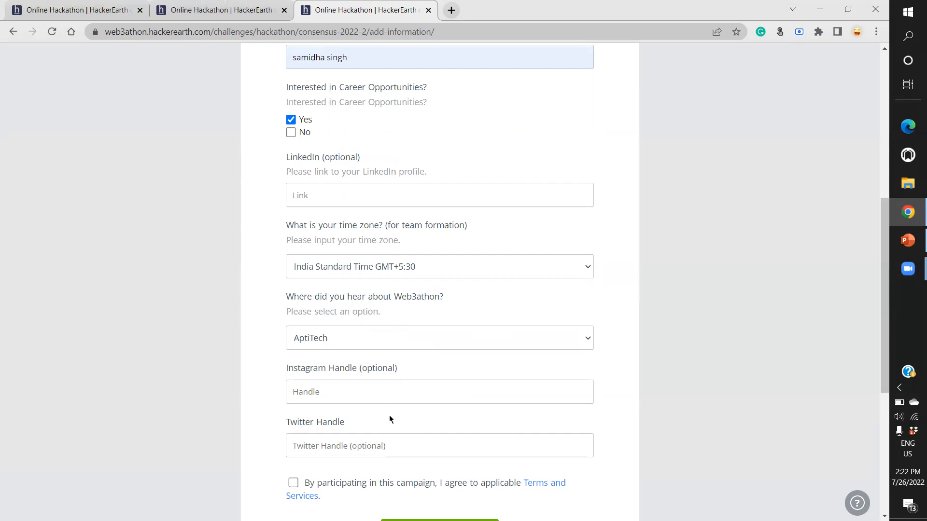
scroll("down", 3)
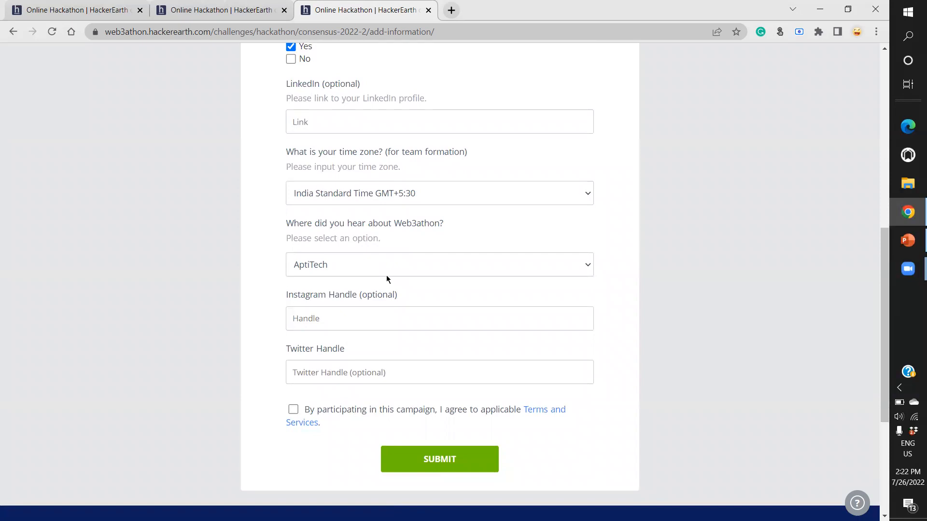
scroll("up", 3)
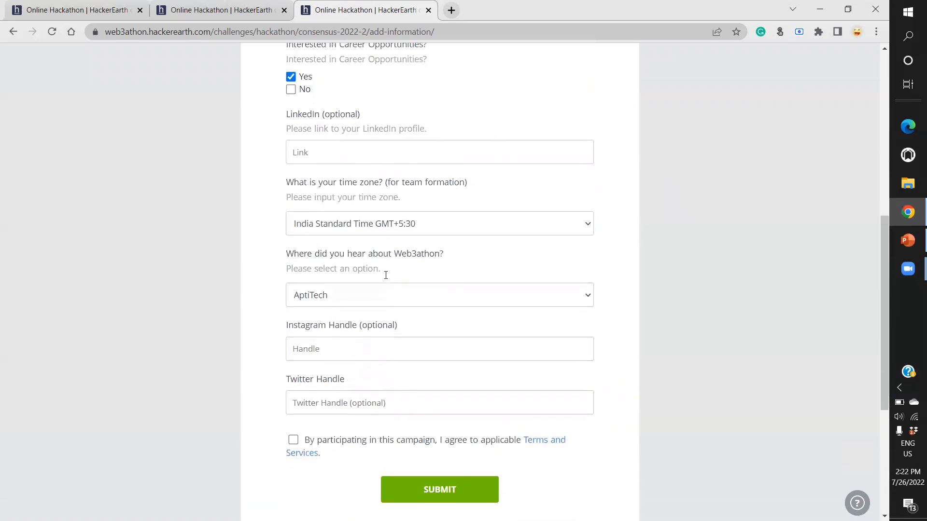
scroll("down", 3)
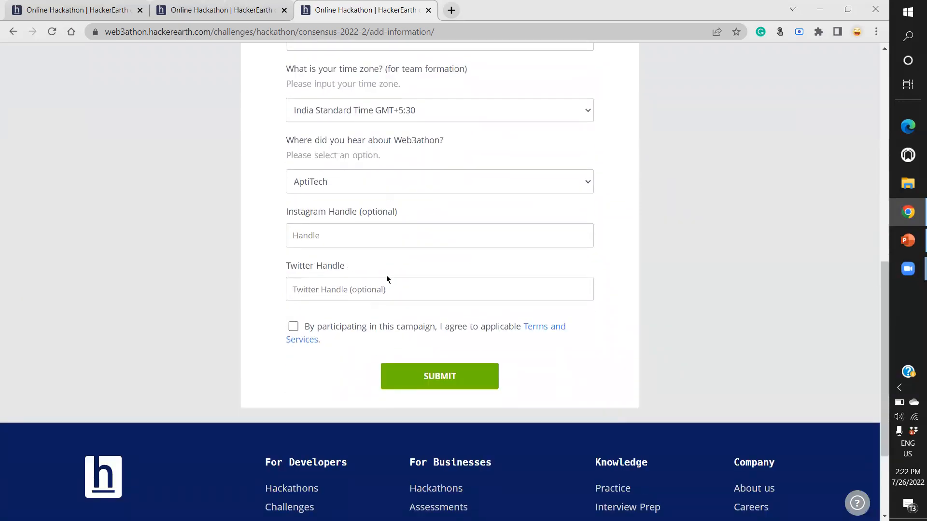
left_click(293, 326)
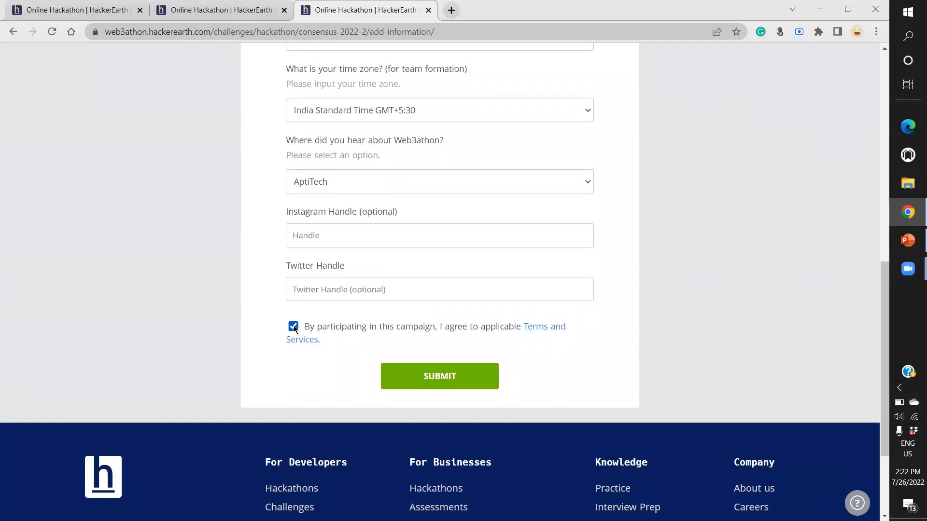
mouse_move(439, 377)
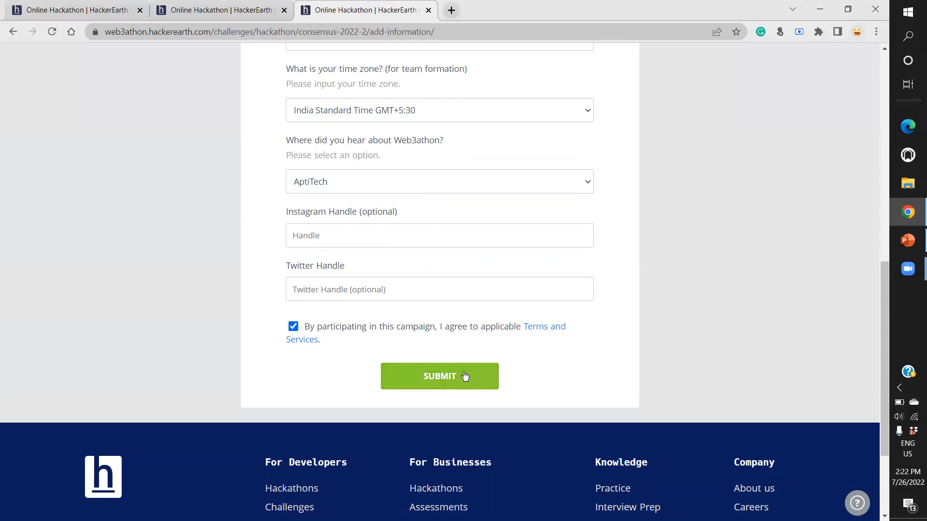
mouse_move(464, 376)
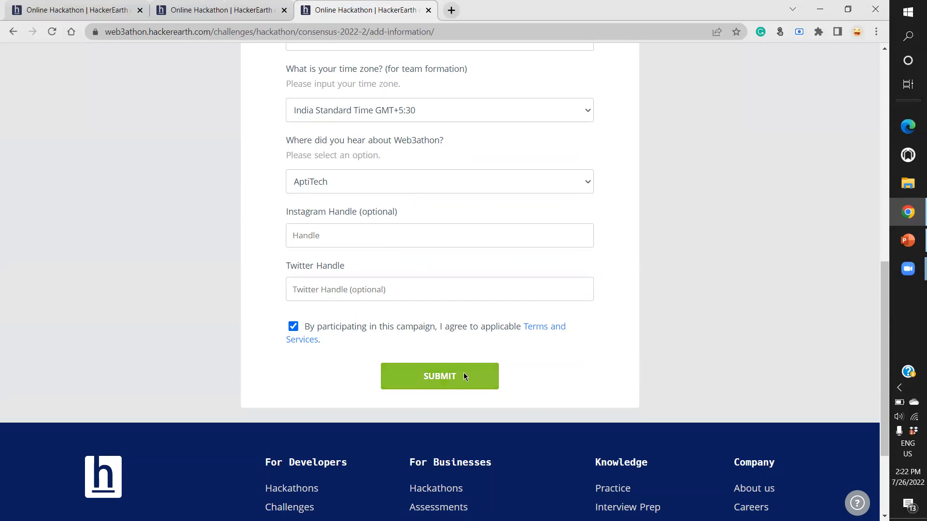
Step: Submit the details and finish with skills including Go-To-Market, Sales & Business Development, Community Organizing
left_click(439, 377)
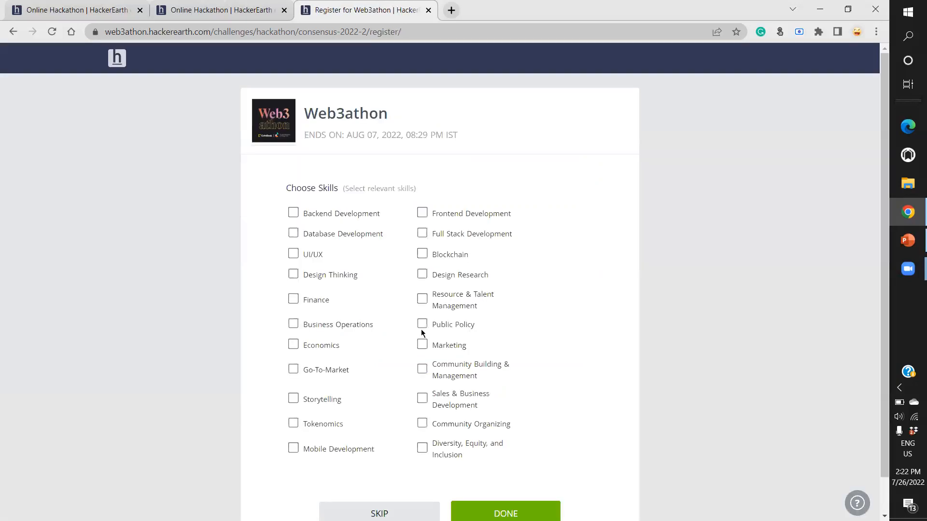
mouse_move(406, 173)
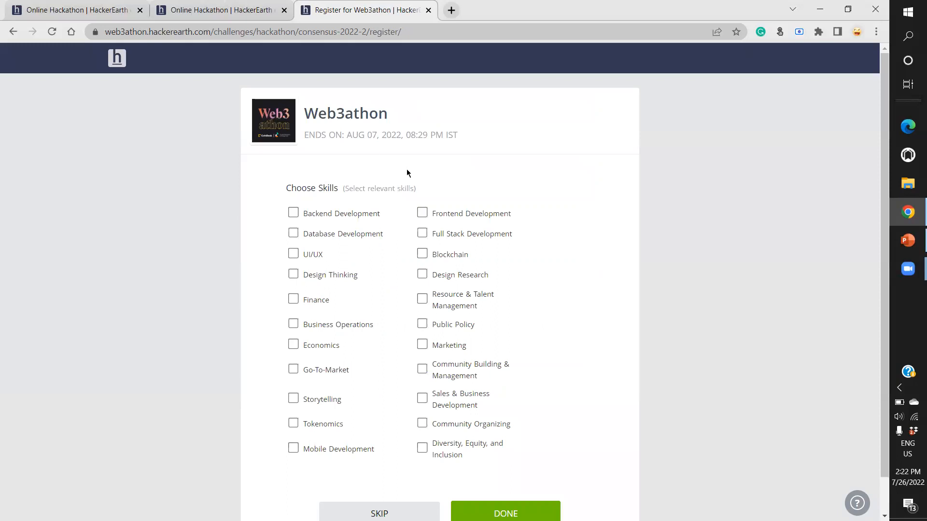
mouse_move(290, 172)
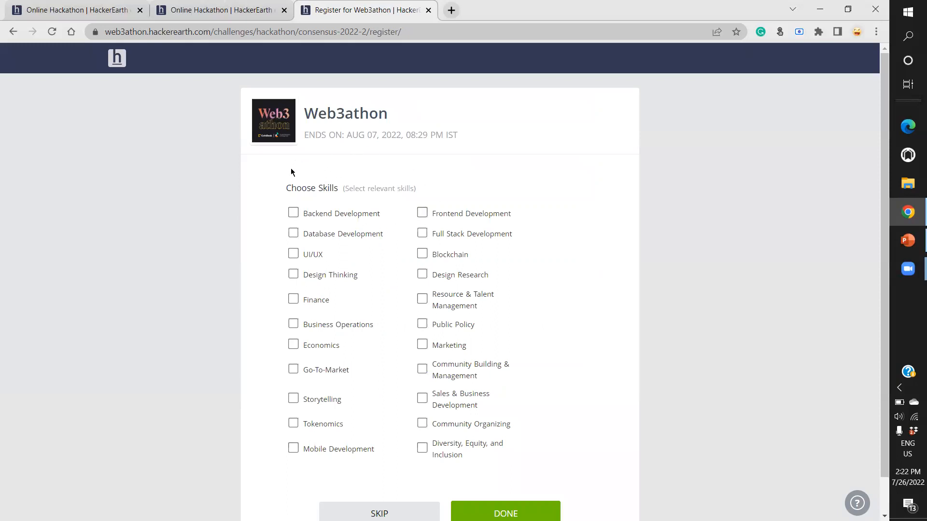
mouse_move(436, 218)
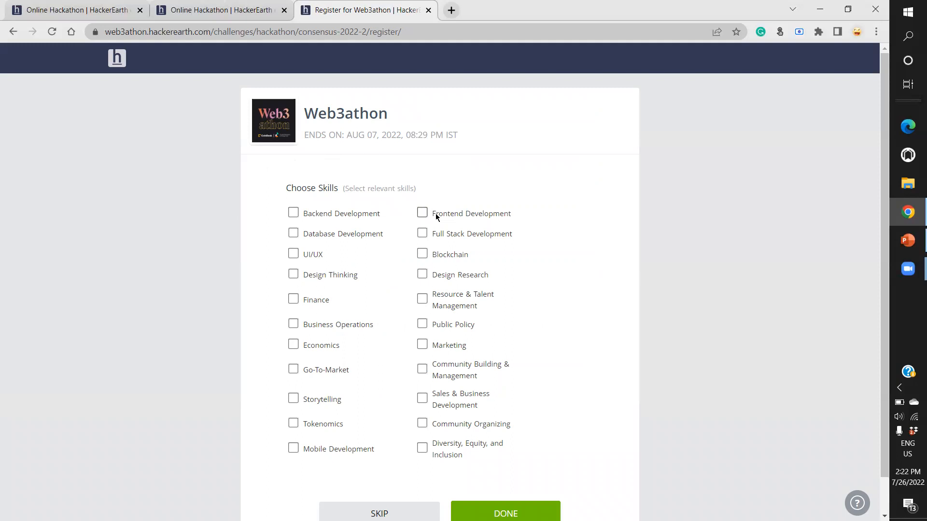
mouse_move(325, 359)
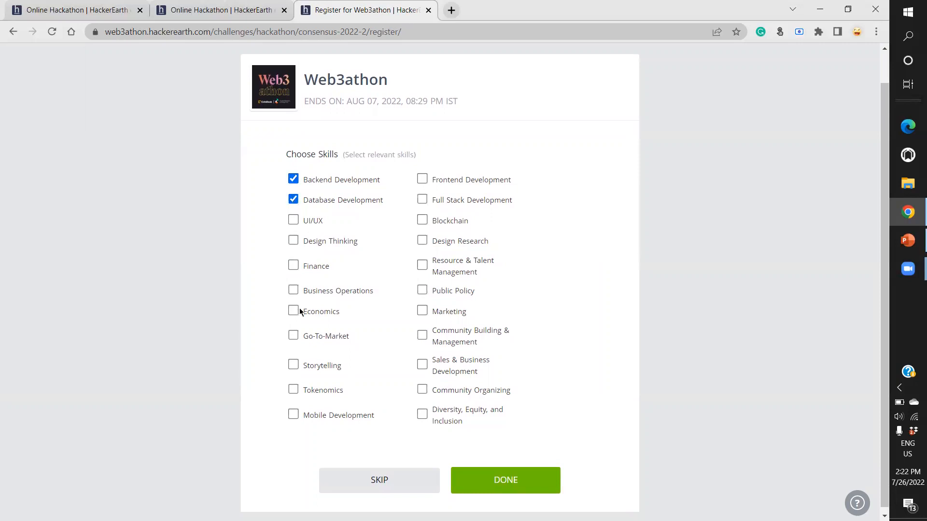
left_click(293, 336)
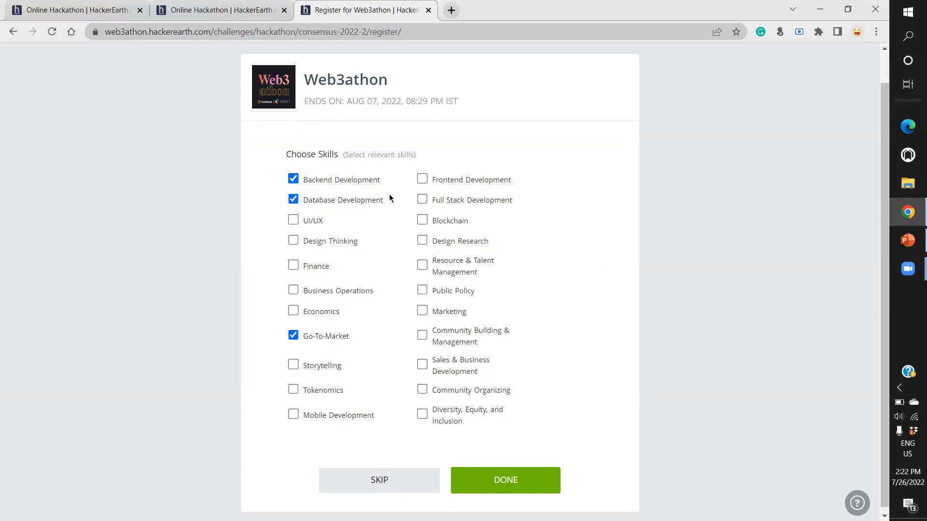
left_click(422, 365)
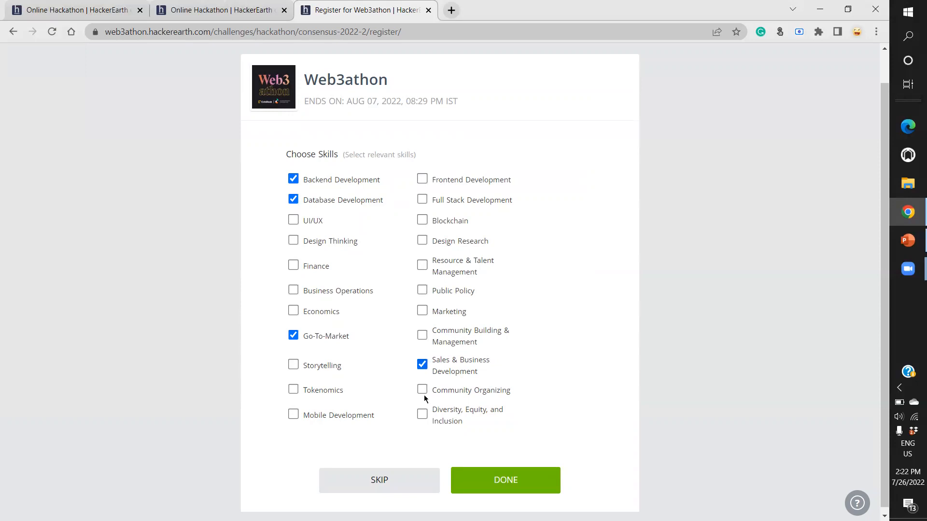
left_click(421, 390)
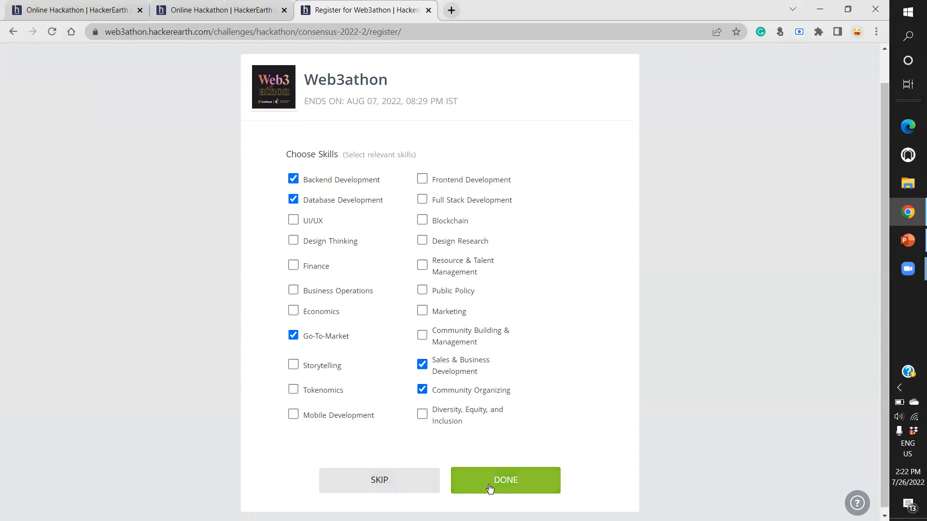
left_click(505, 479)
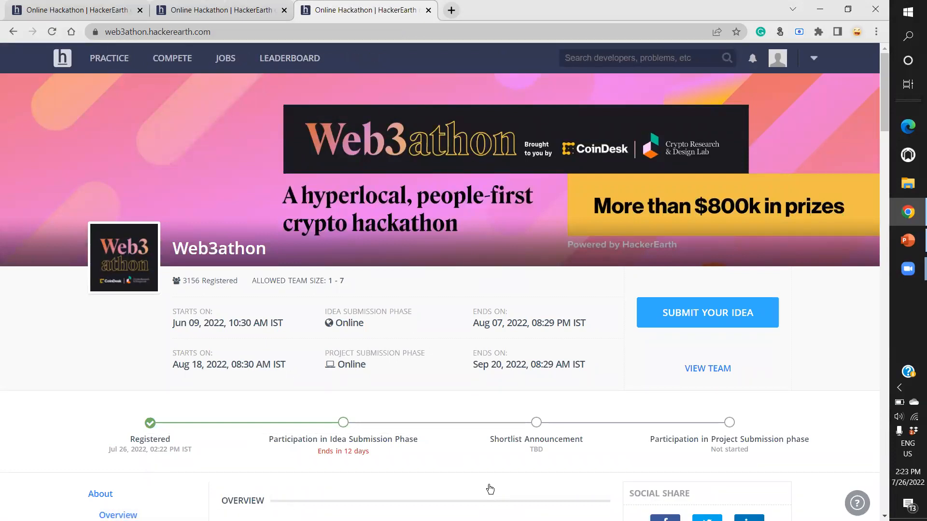
scroll("up", 3)
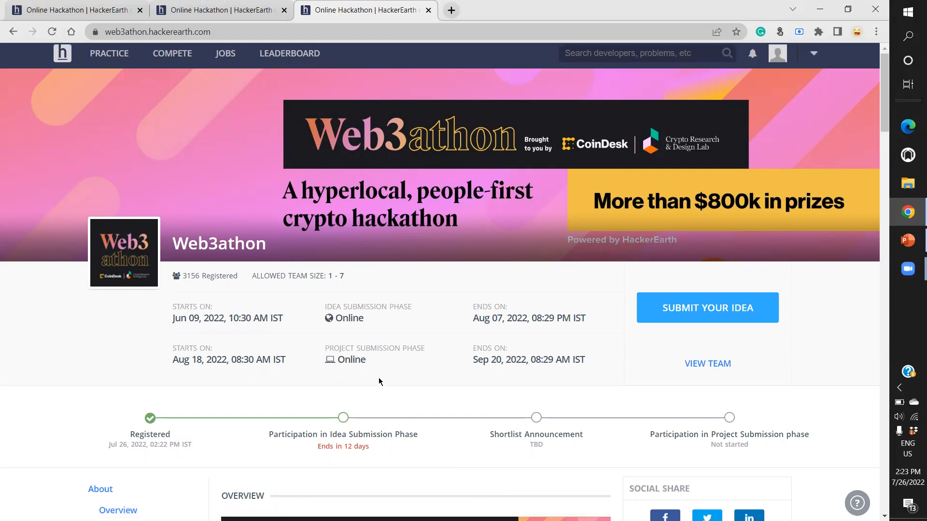
scroll("down", 3)
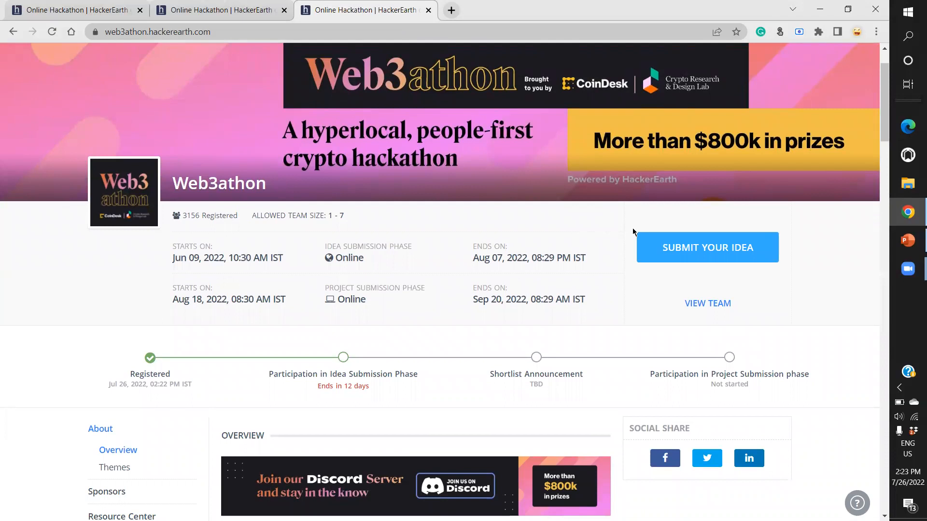
mouse_move(498, 352)
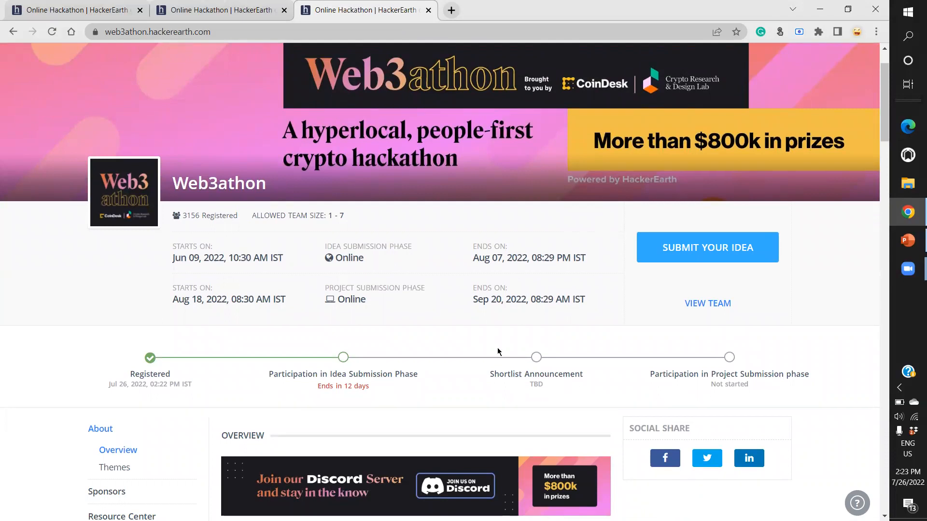
scroll("down", 3)
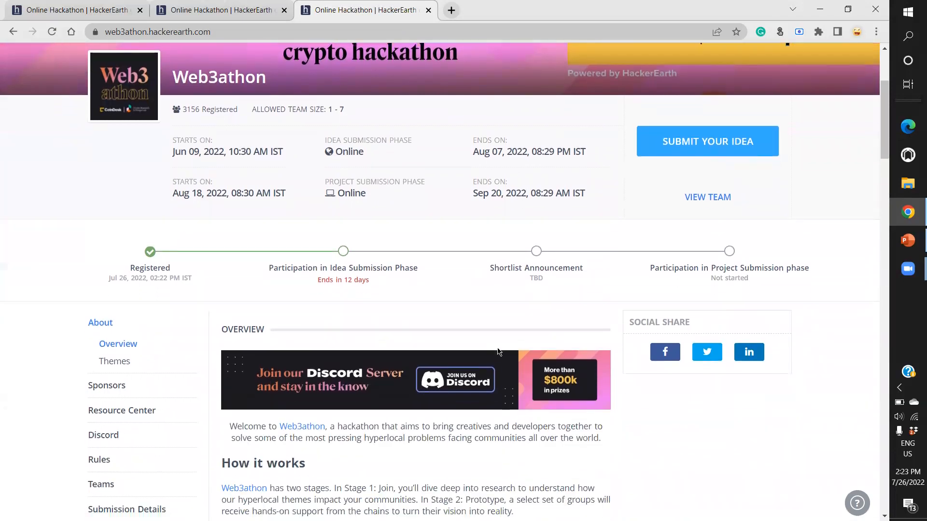
scroll("down", 3)
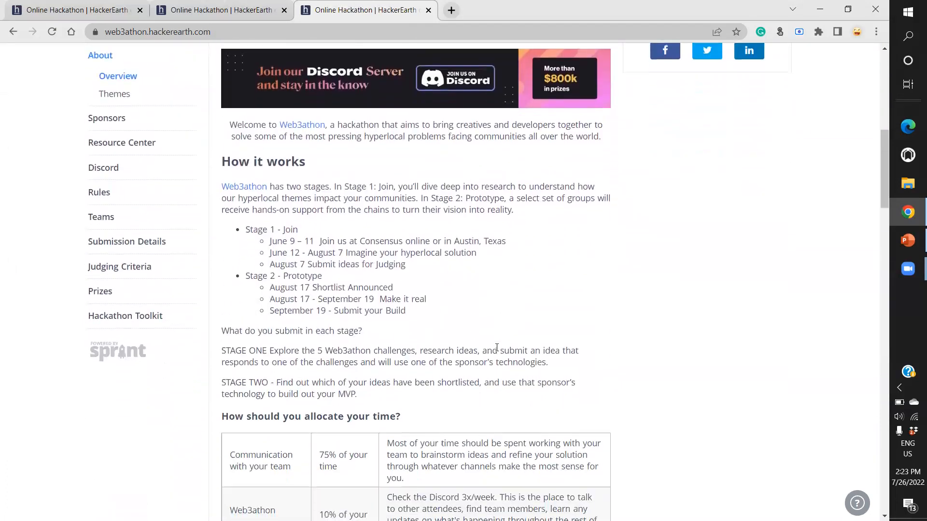
scroll("down", 3)
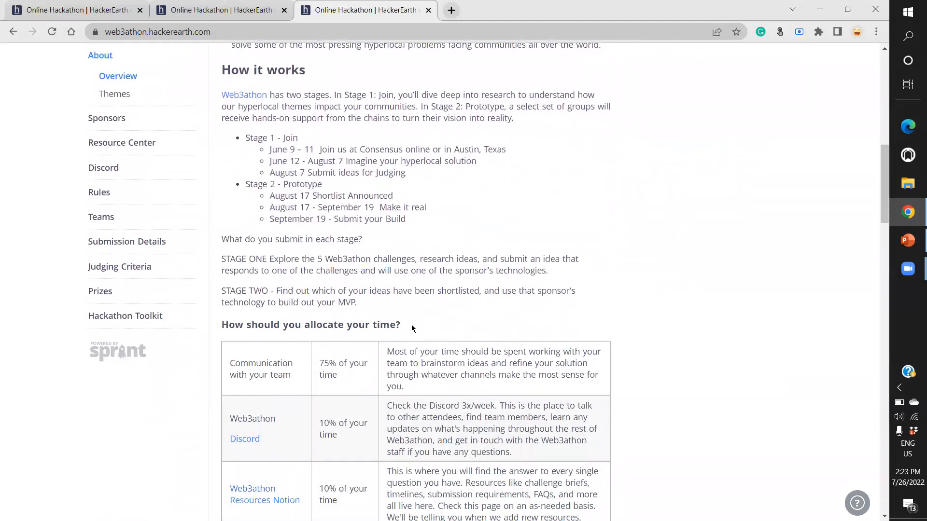
scroll("down", 3)
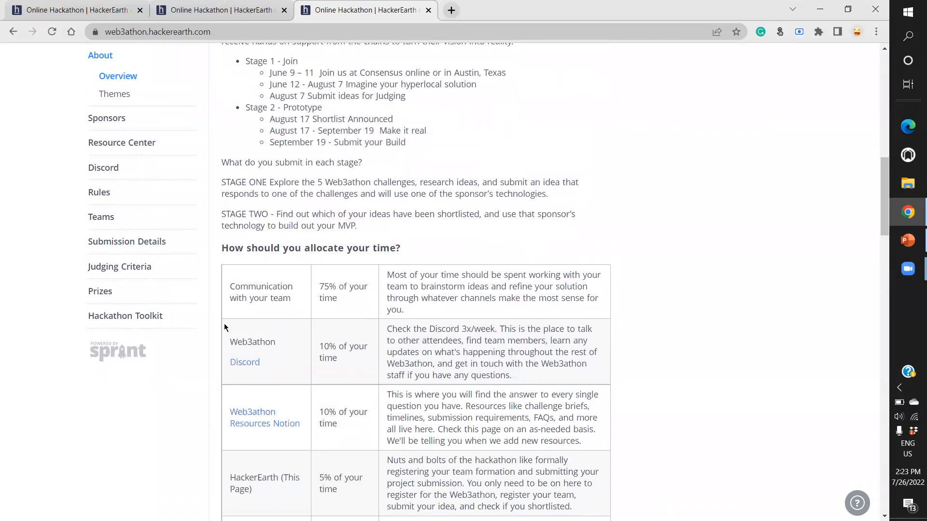
mouse_move(299, 320)
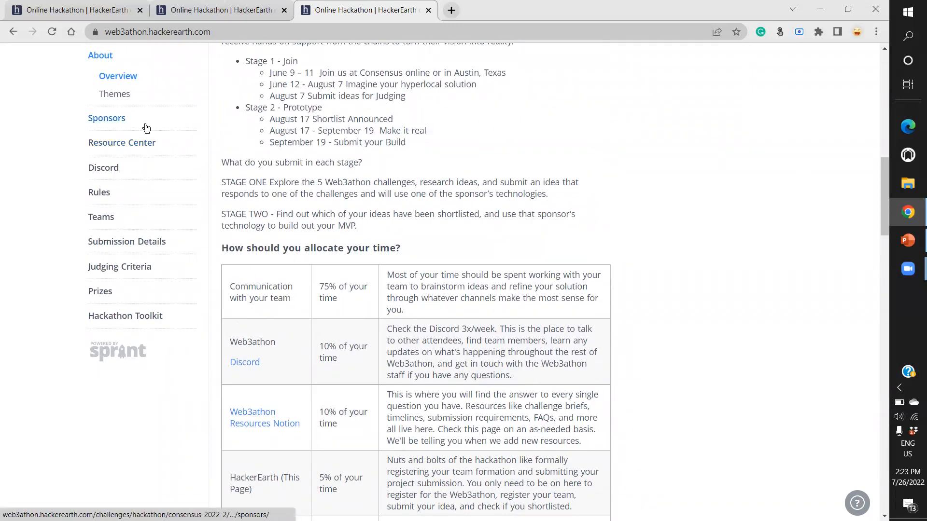
Step: Show the Sponsors section and browse sponsors from Avalanche to Polygon, then back up
left_click(106, 118)
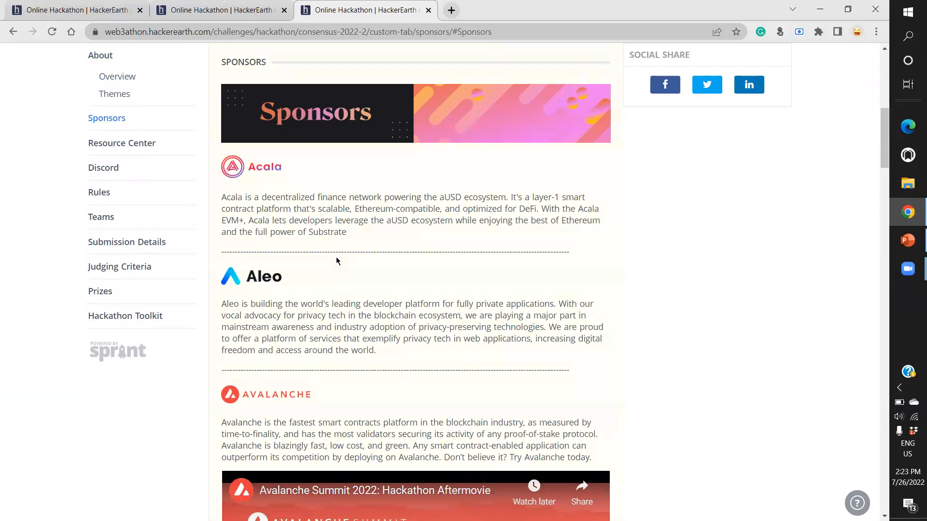
scroll("down", 3)
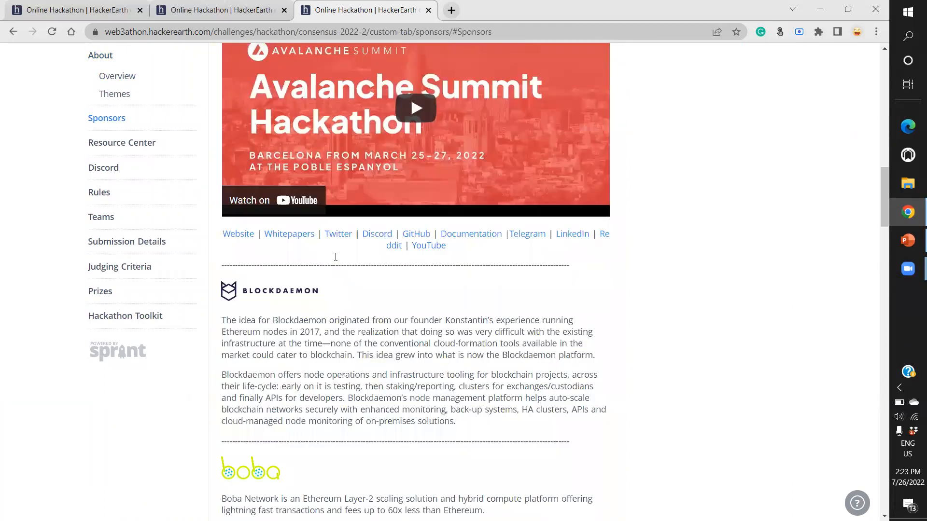
scroll("down", 3)
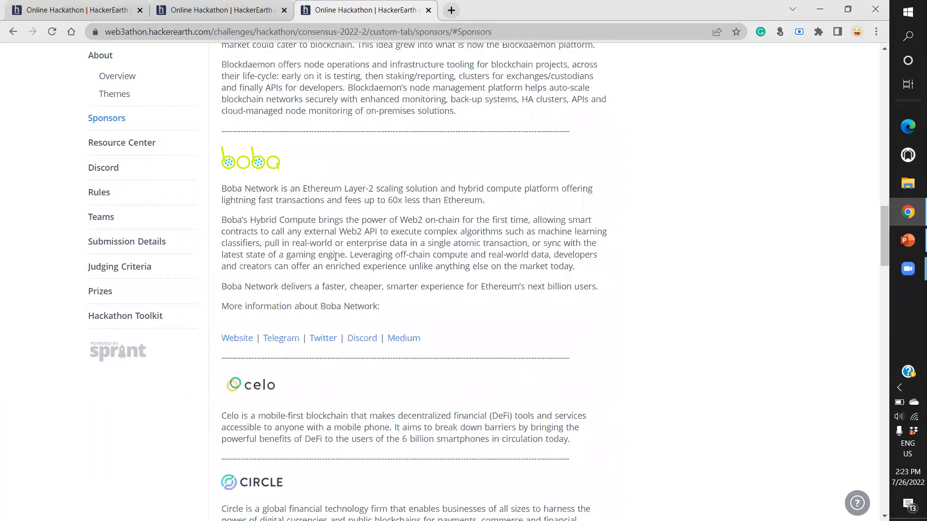
scroll("down", 3)
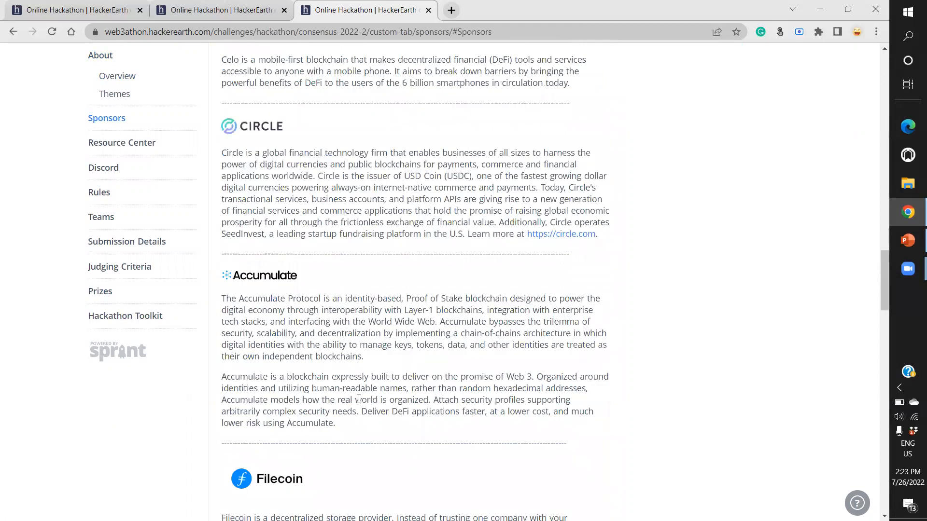
scroll("down", 3)
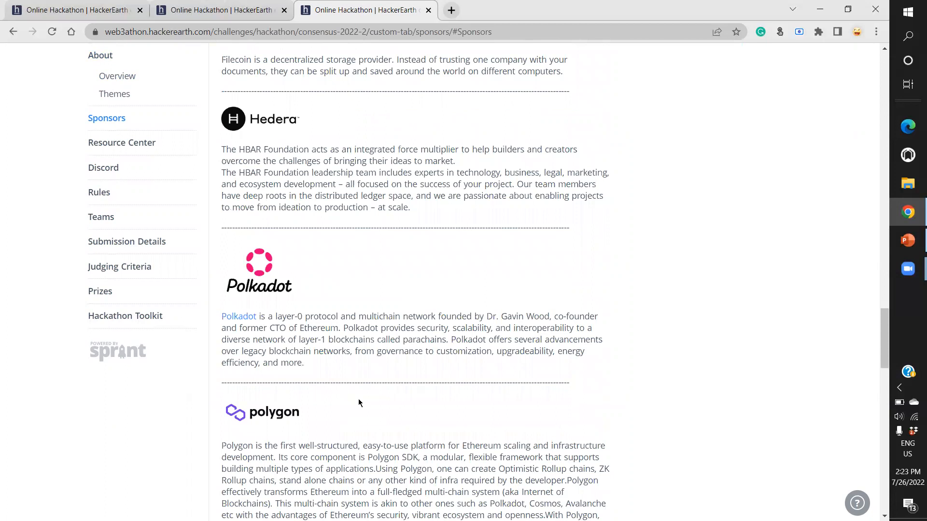
scroll("down", 3)
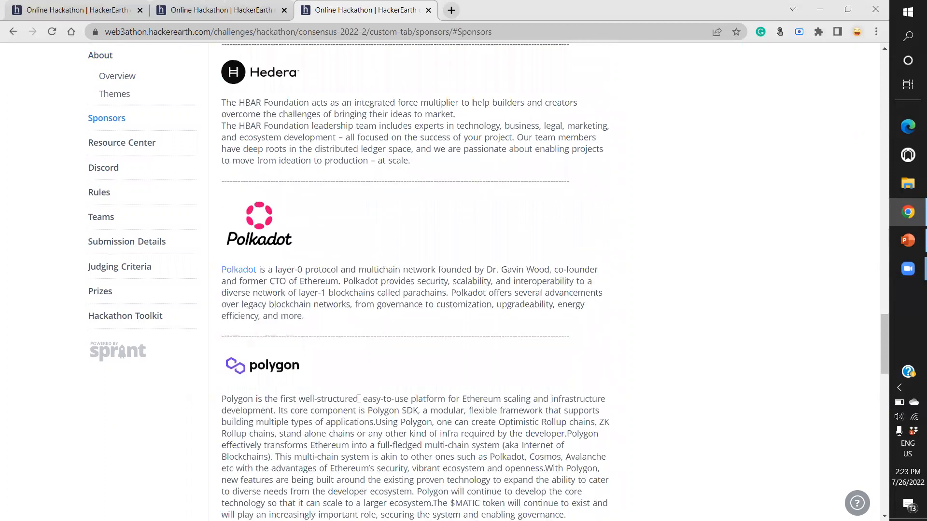
scroll("down", 3)
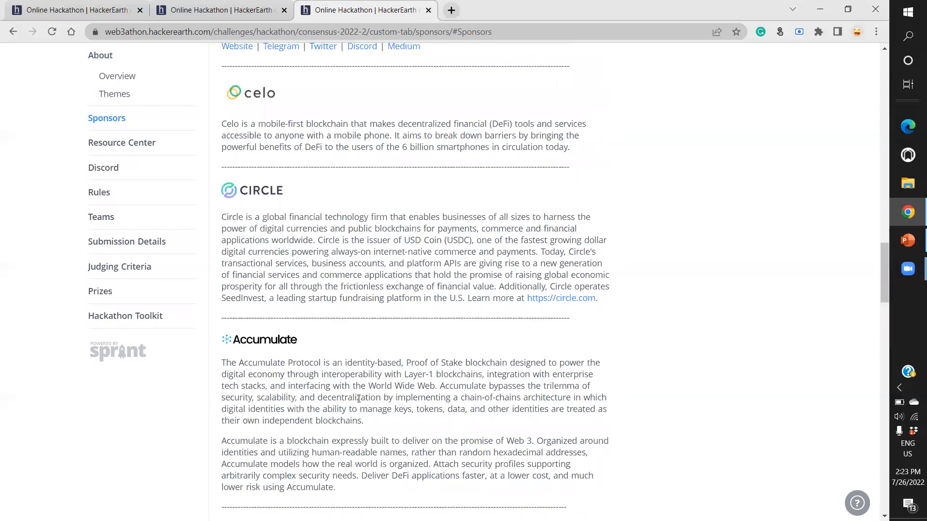
scroll("up", 3)
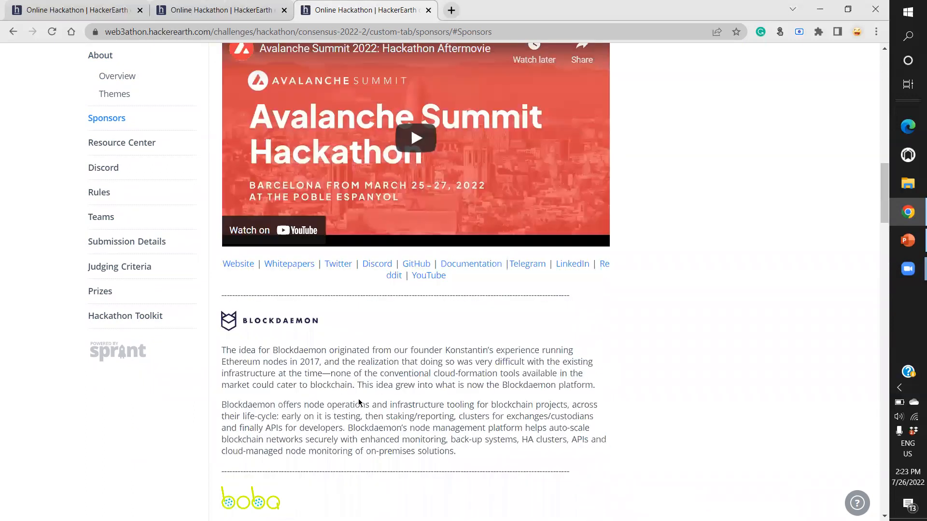
scroll("up", 3)
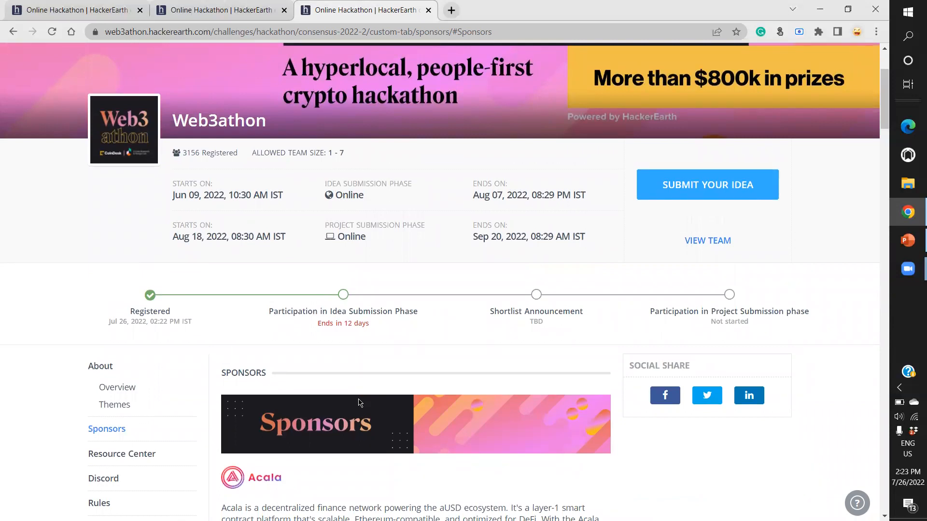
mouse_move(700, 203)
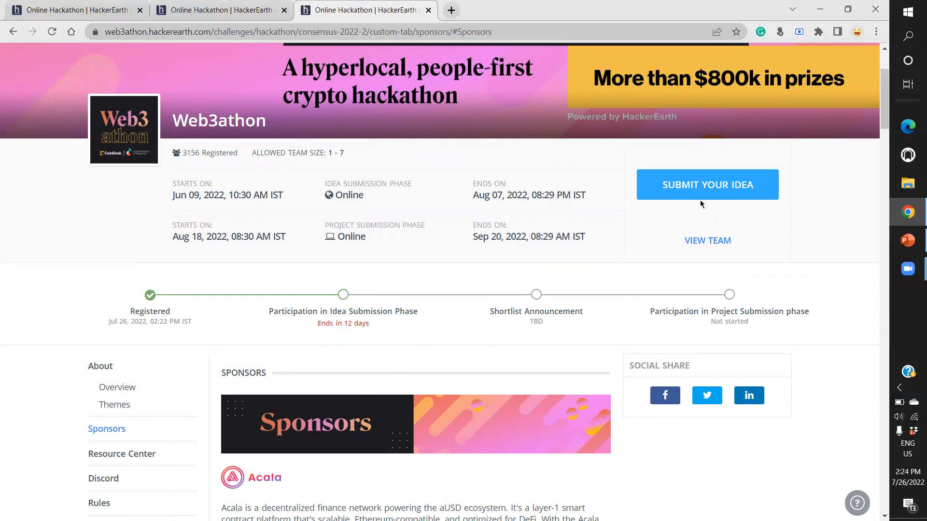
Step: Go to the Ideas dashboard via Submit Your Idea, showing the Sample idea draft
left_click(707, 185)
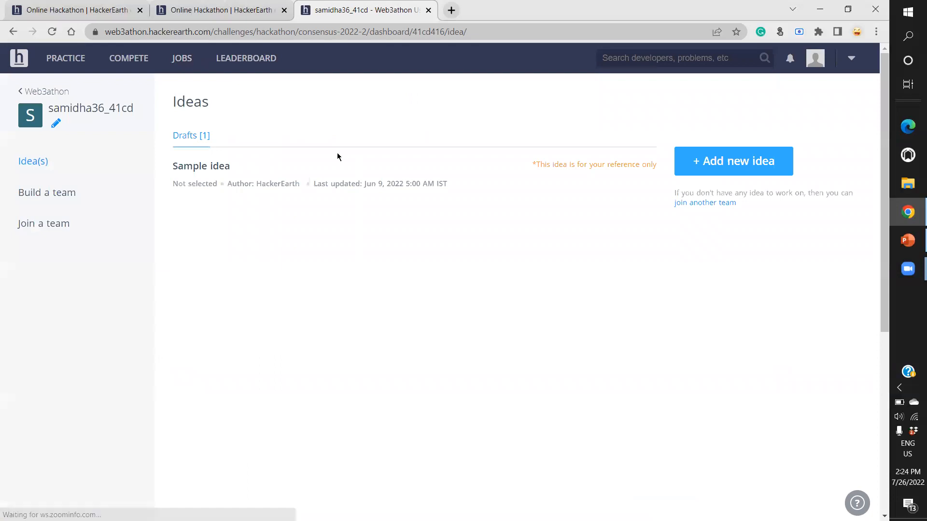
mouse_move(451, 148)
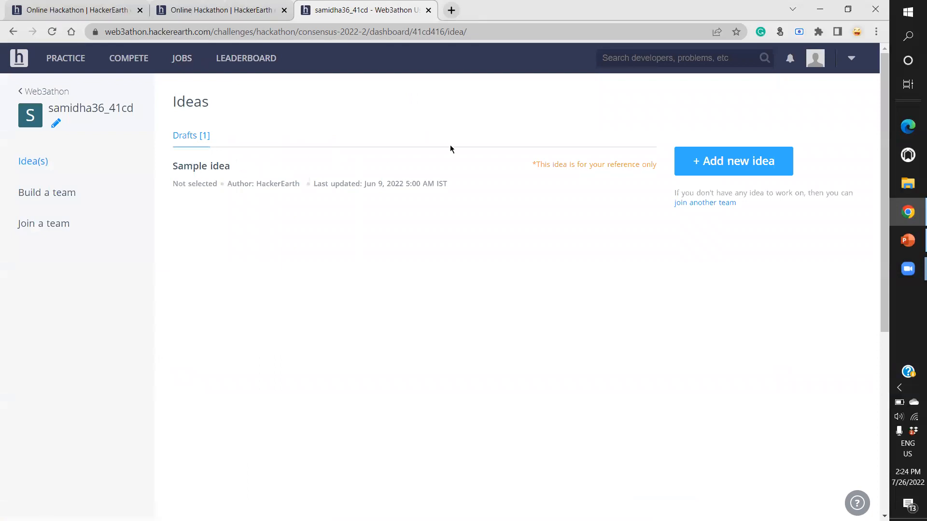
mouse_move(228, 146)
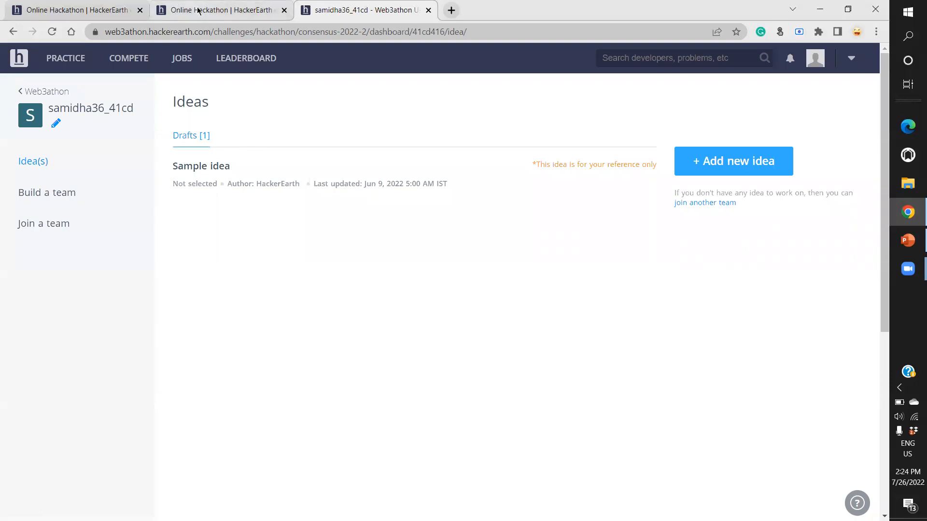
Step: Switch to the second Web3athon tab and scroll its logged-out page back to the top
left_click(219, 10)
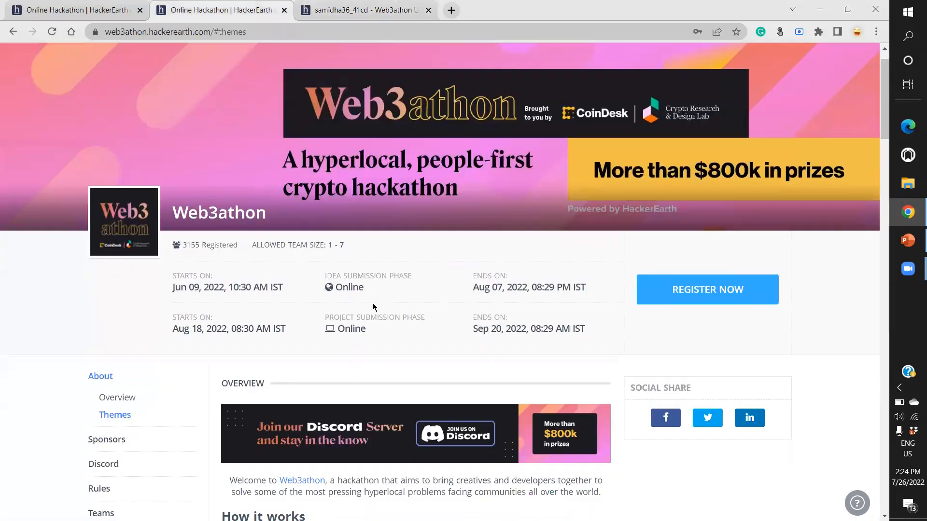
scroll("down", 3)
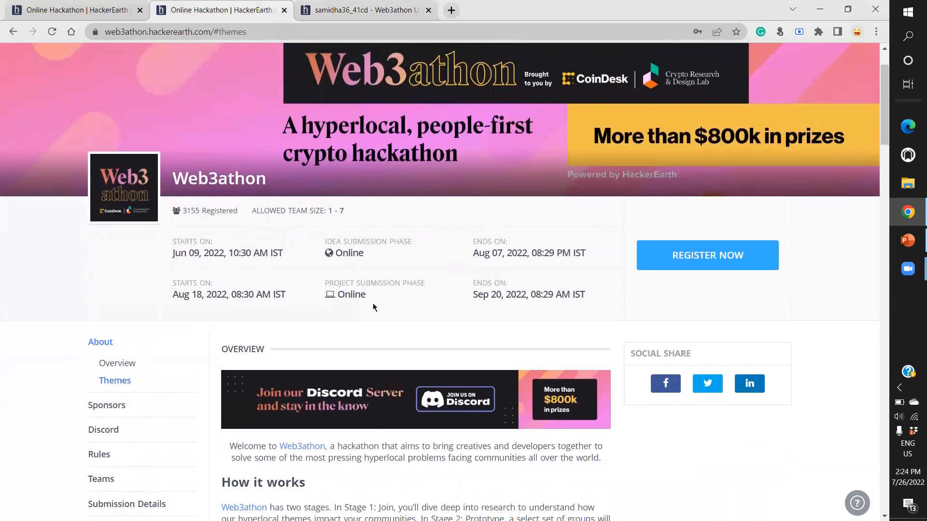
scroll("down", 3)
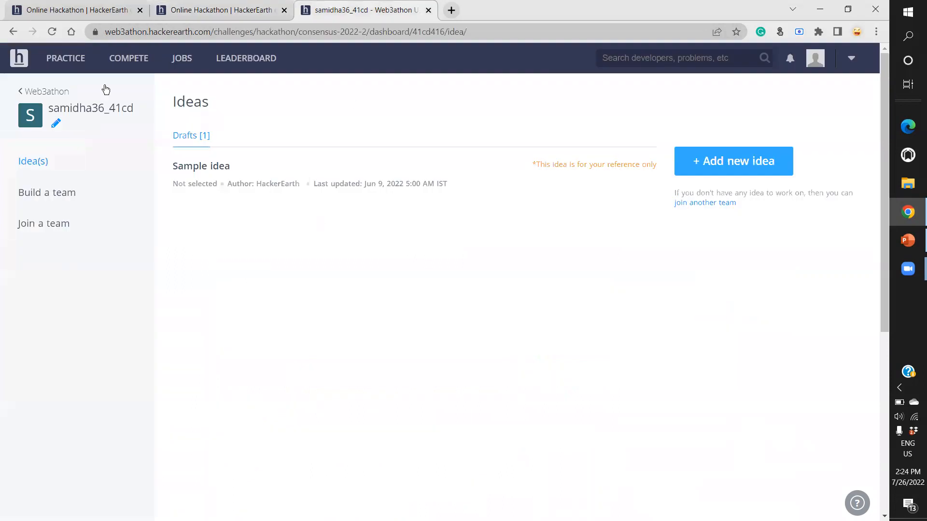
mouse_move(158, 135)
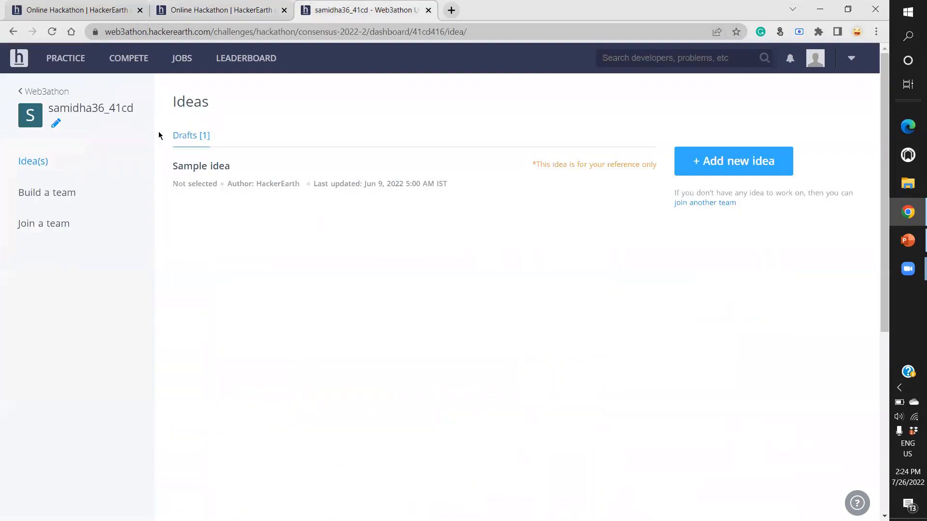
mouse_move(168, 107)
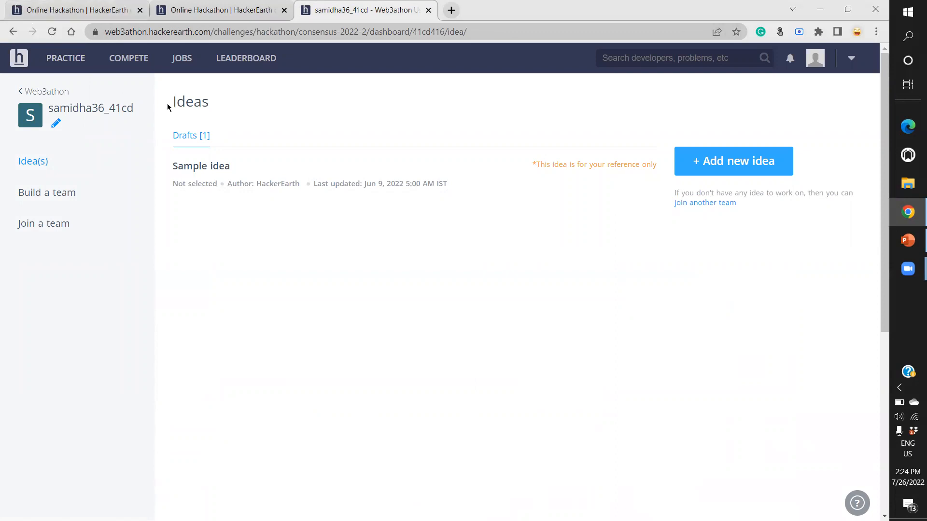
mouse_move(182, 116)
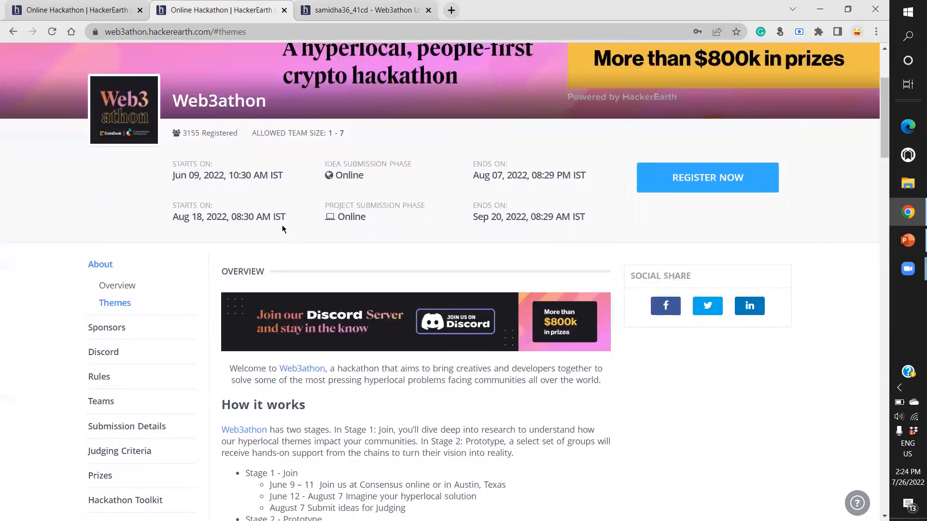
scroll("up", 3)
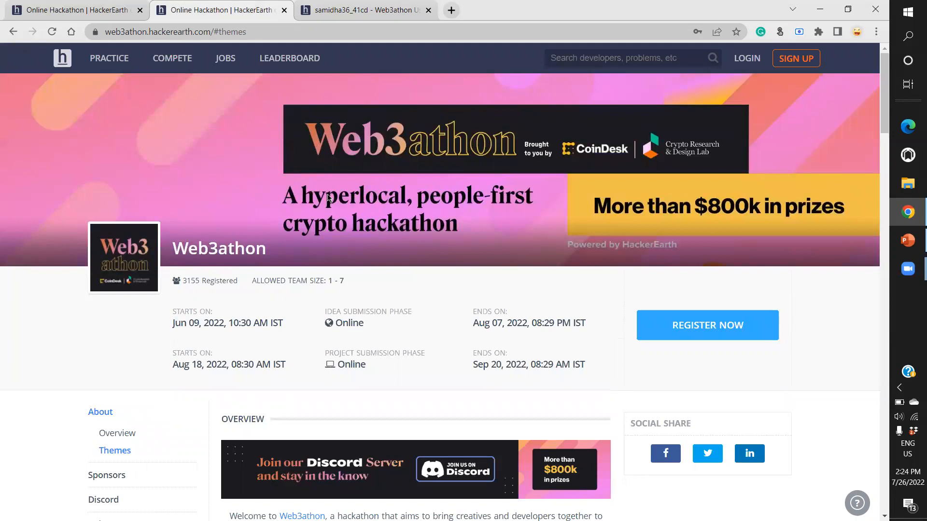
mouse_move(304, 87)
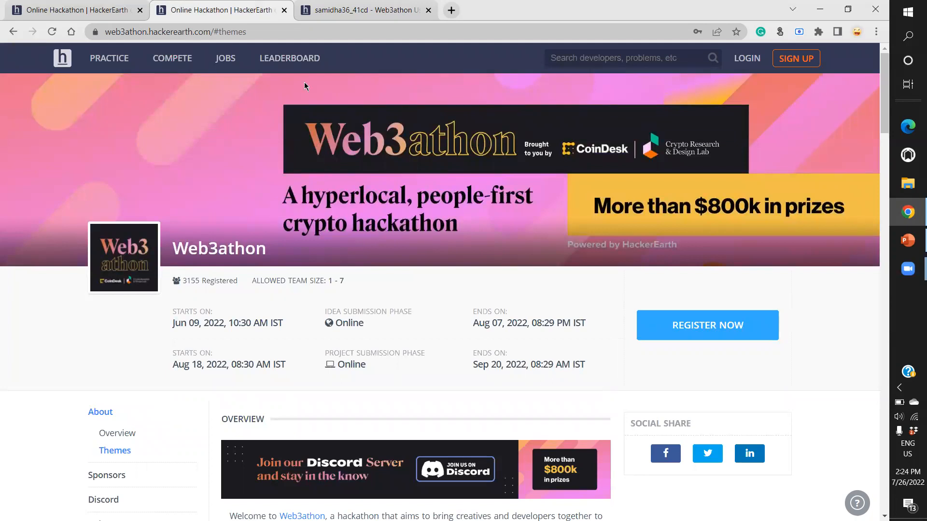